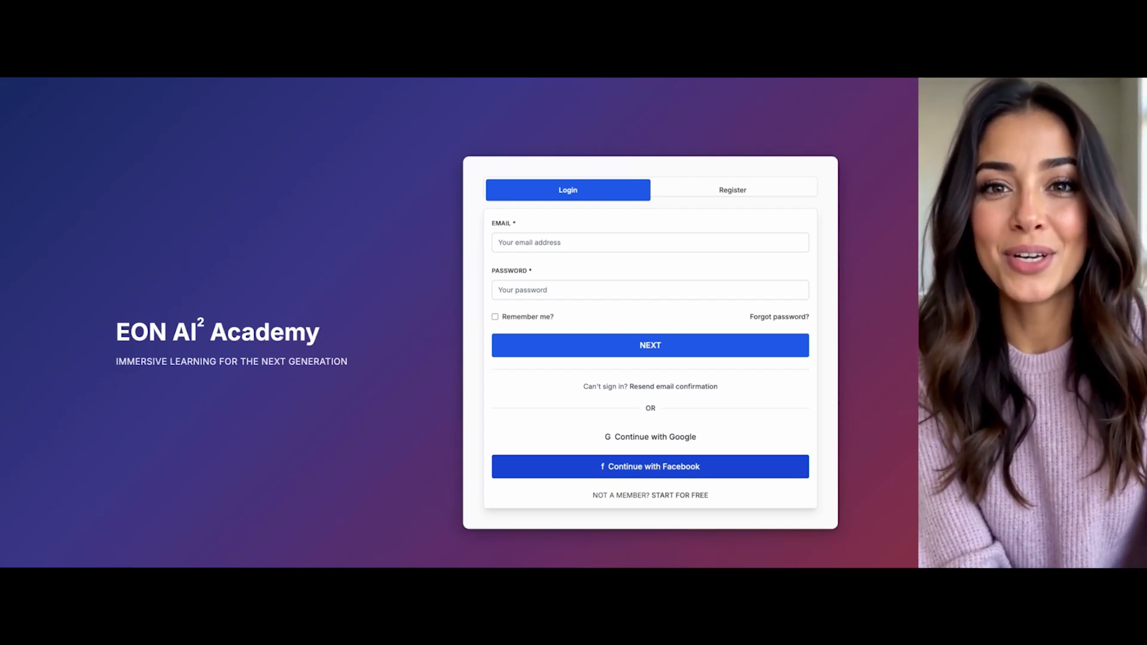
{"action": "type", "text": "demo@example.com"}
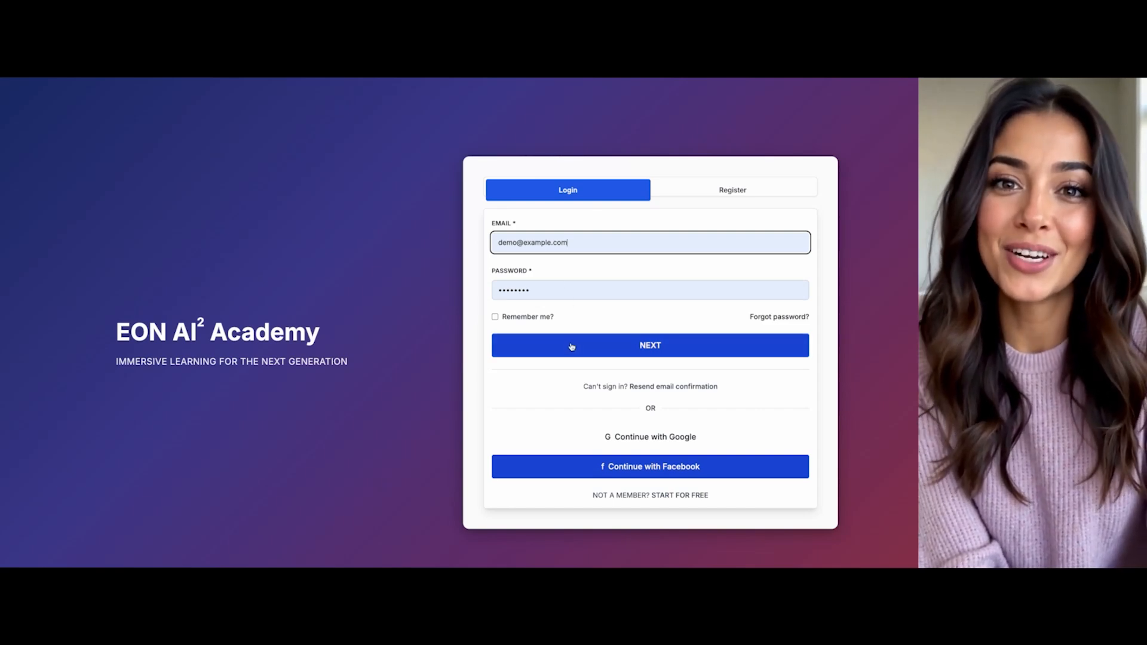
{"action": "left_click", "coordinate": [649, 345]}
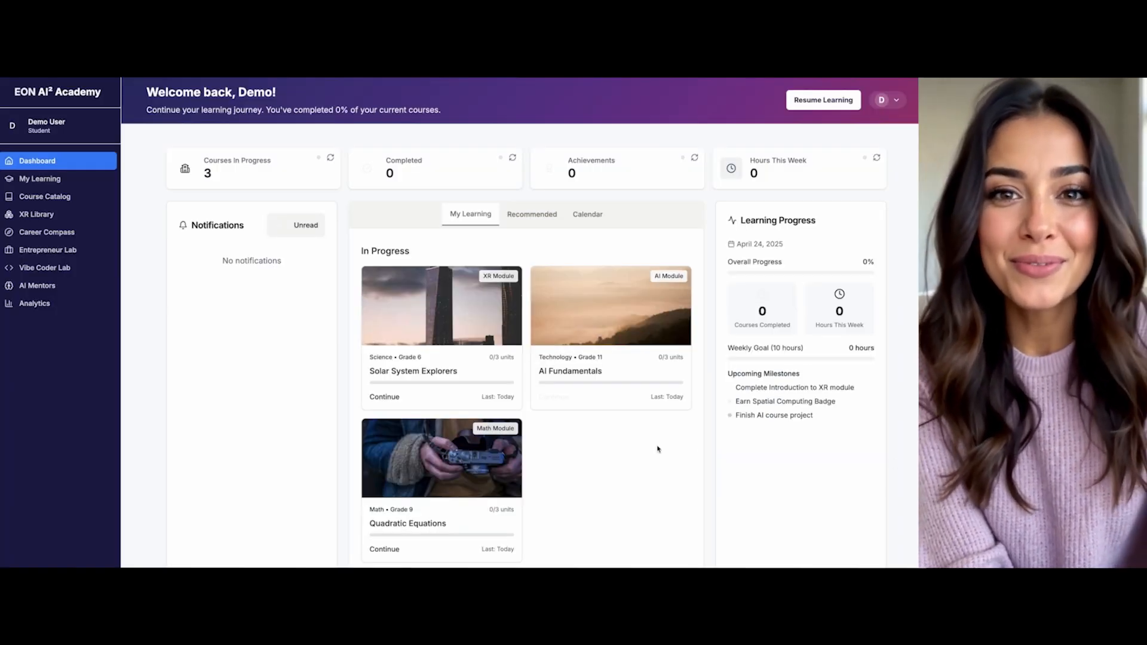
{"action": "scroll", "scroll_direction": "down", "scroll_amount": 3}
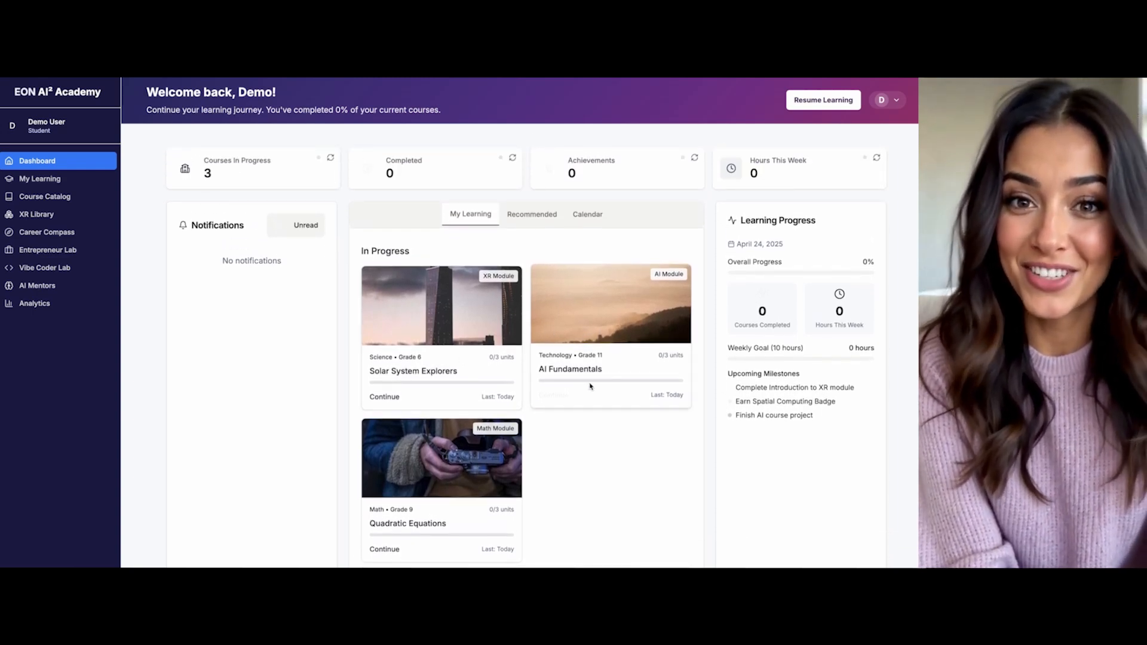
{"action": "scroll", "scroll_direction": "down", "scroll_amount": 3}
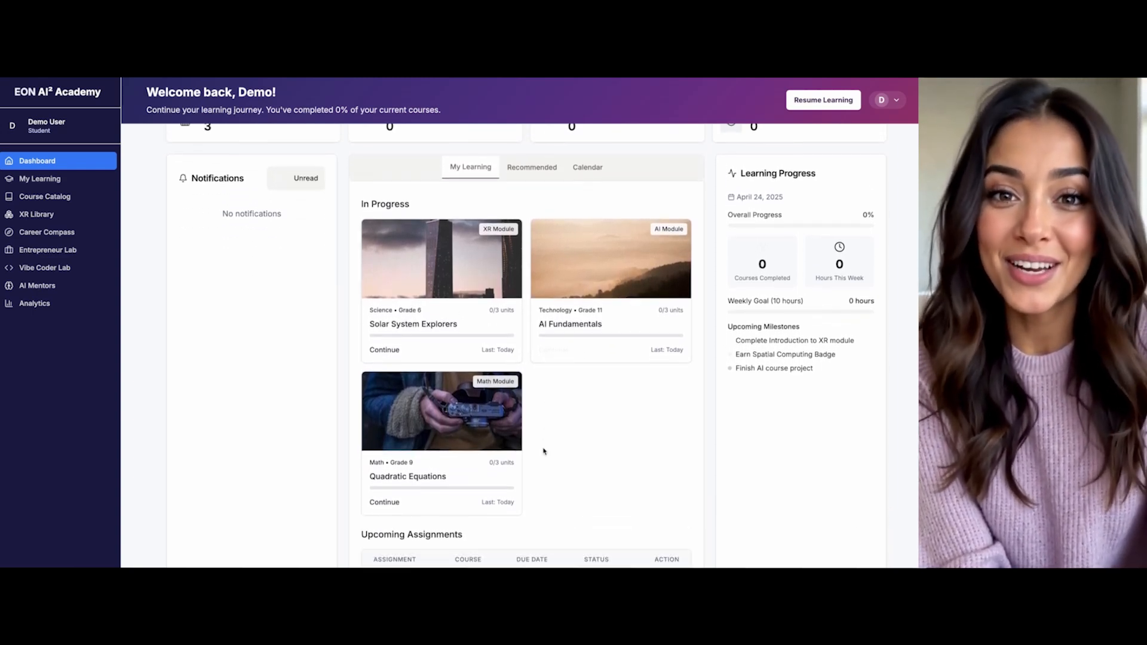
{"action": "scroll", "scroll_direction": "up", "scroll_amount": 3}
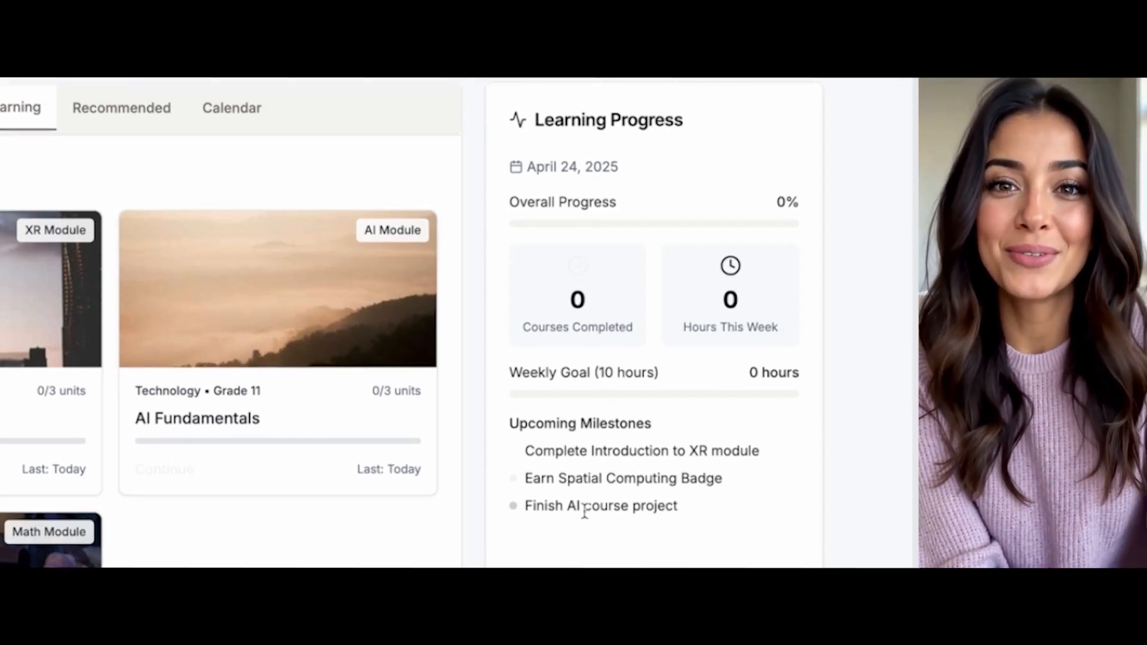
{"action": "scroll", "scroll_direction": "down", "scroll_amount": 3}
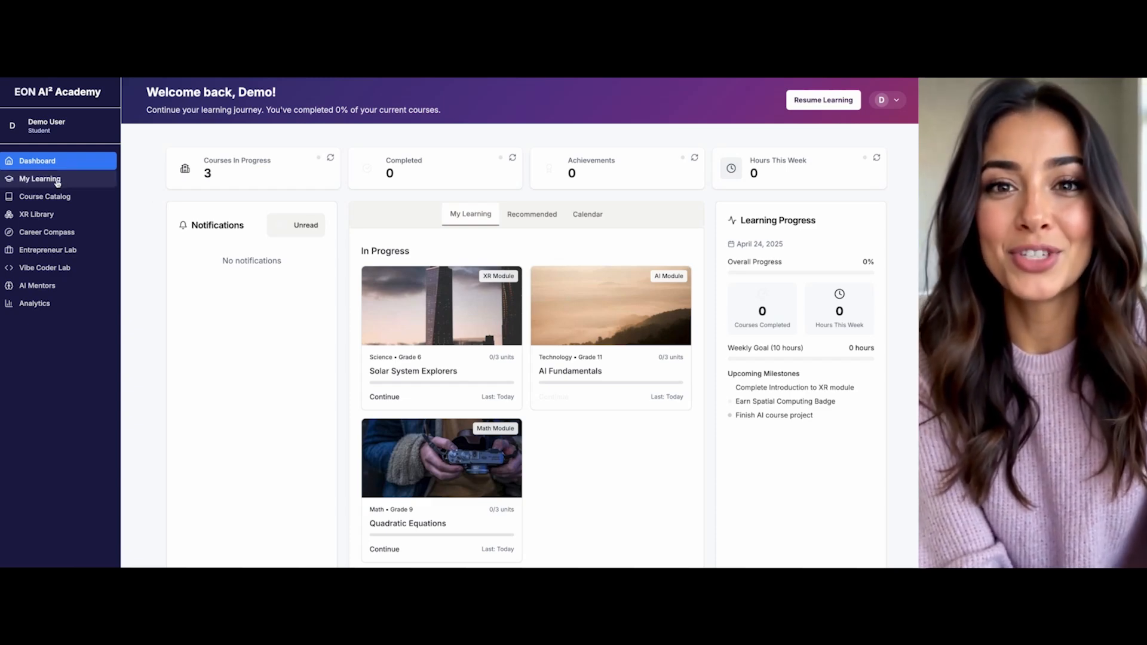
Review My Learning progress and the Activity Feed, then bring up the Course Catalog.
{"action": "left_click", "coordinate": [40, 179]}
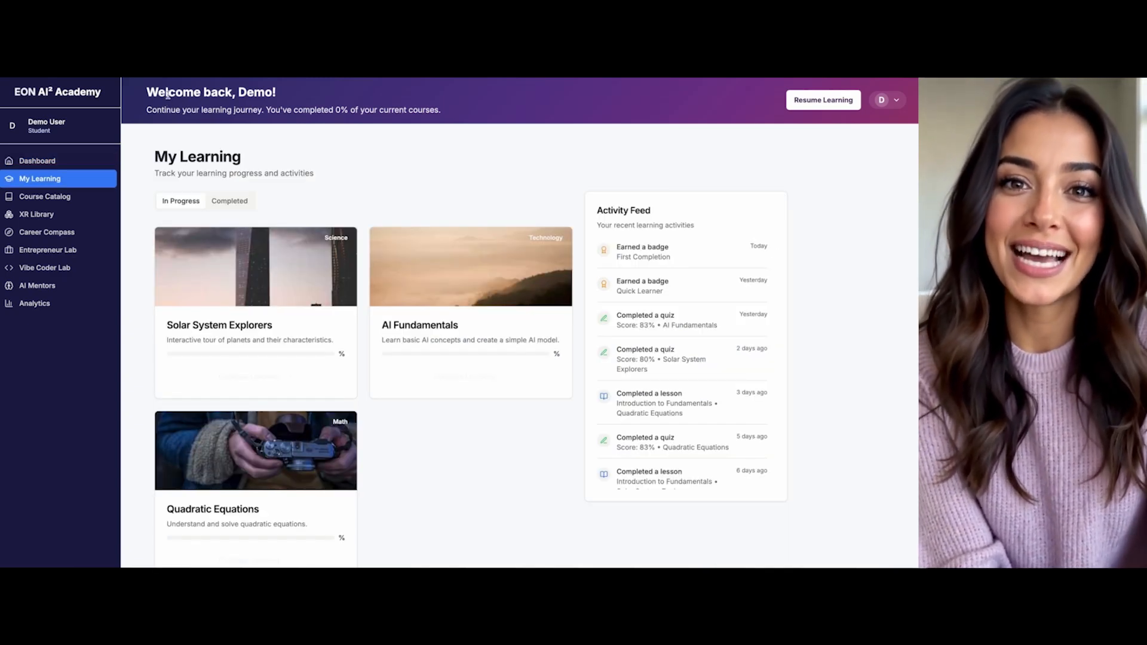
{"action": "scroll", "scroll_direction": "down", "scroll_amount": 3}
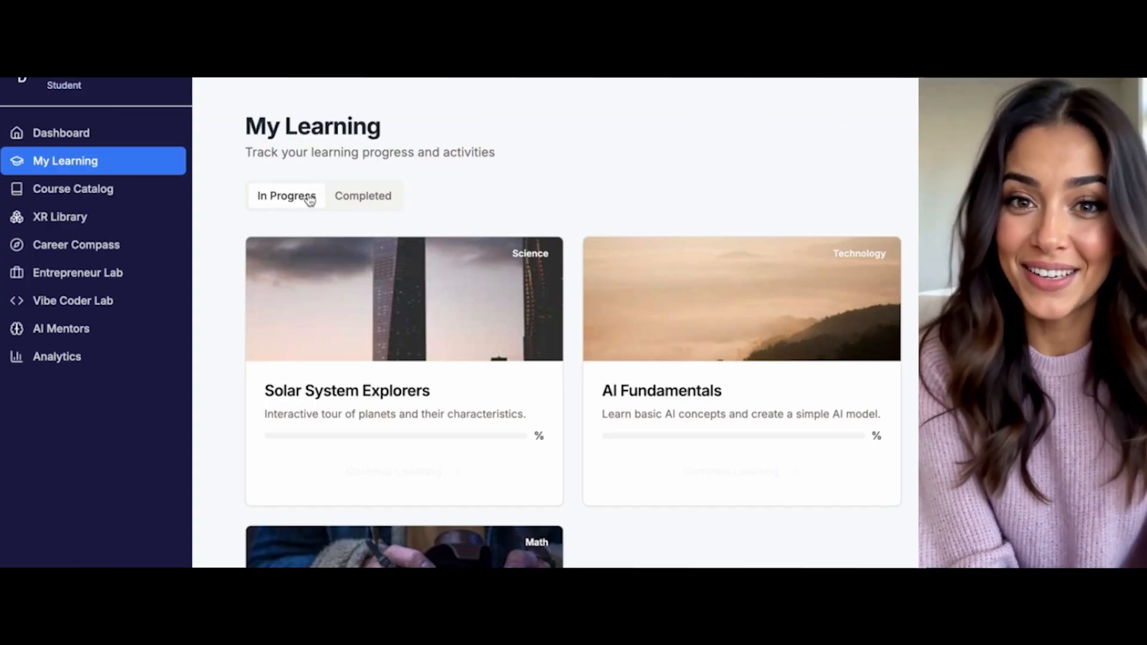
{"action": "mouse_move", "coordinate": [798, 489]}
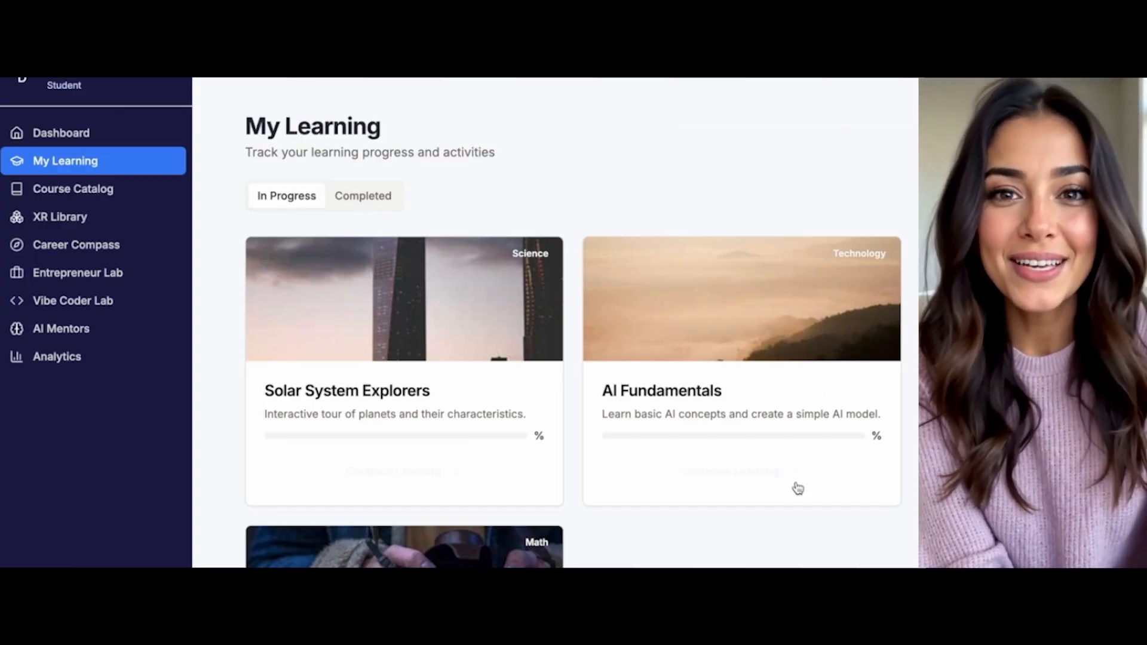
{"action": "scroll", "scroll_direction": "down", "scroll_amount": 3}
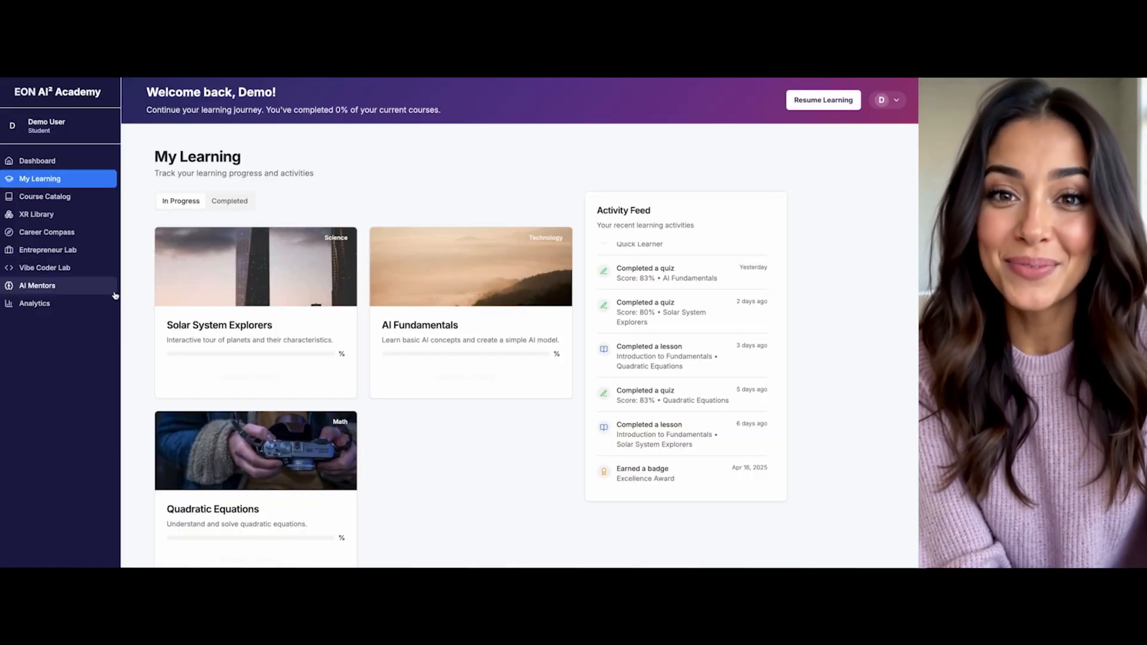
{"action": "left_click", "coordinate": [45, 195]}
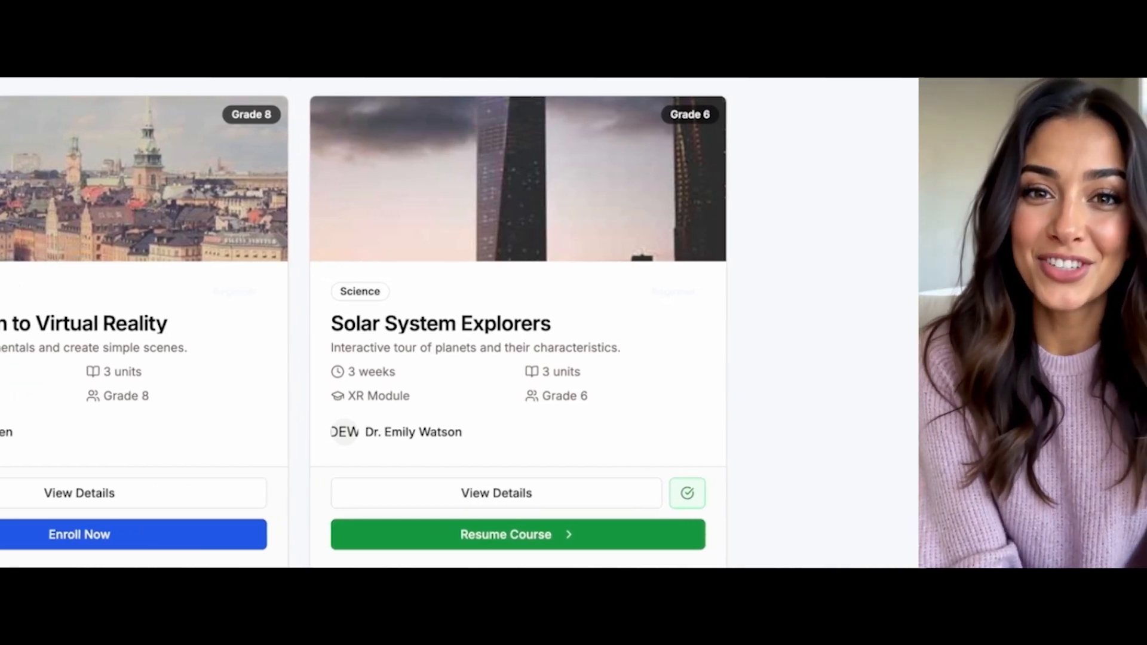
Browse the XR Library and view the Geometry Playground AR experience details.
{"action": "left_click", "coordinate": [36, 214]}
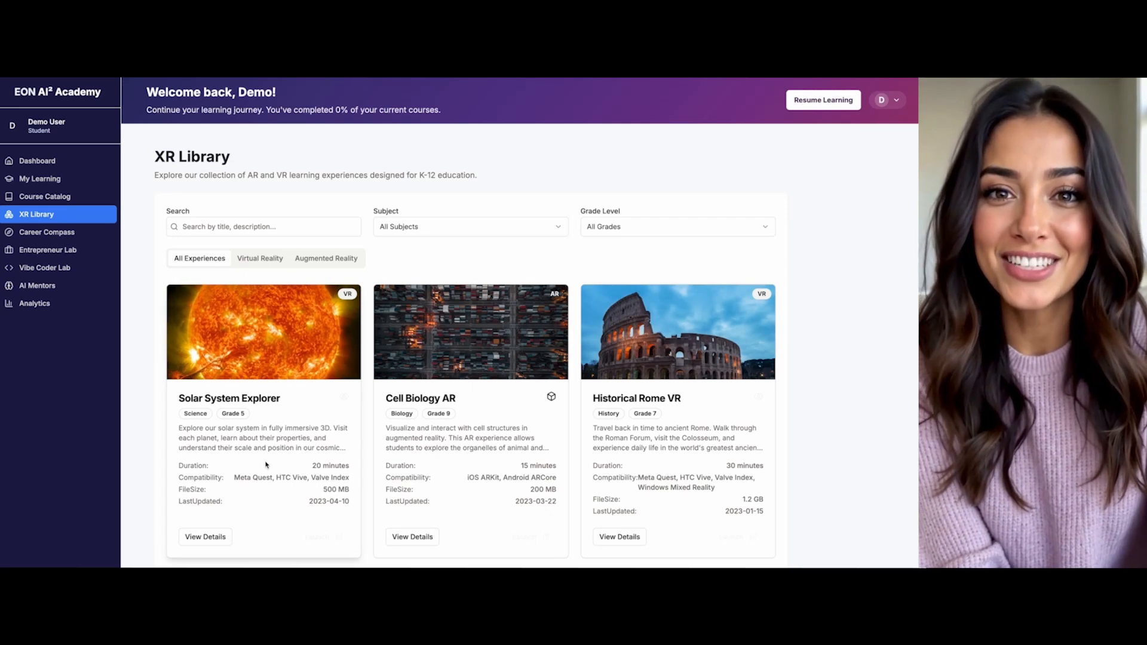
{"action": "scroll", "scroll_direction": "down", "scroll_amount": 3}
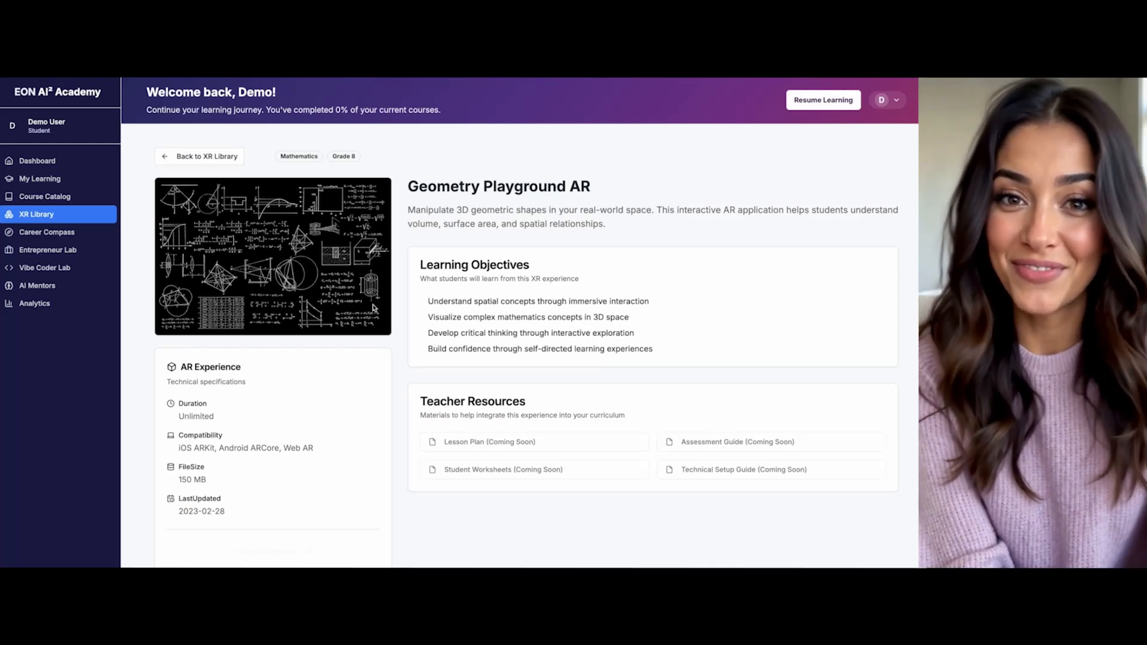
{"action": "left_click", "coordinate": [206, 156]}
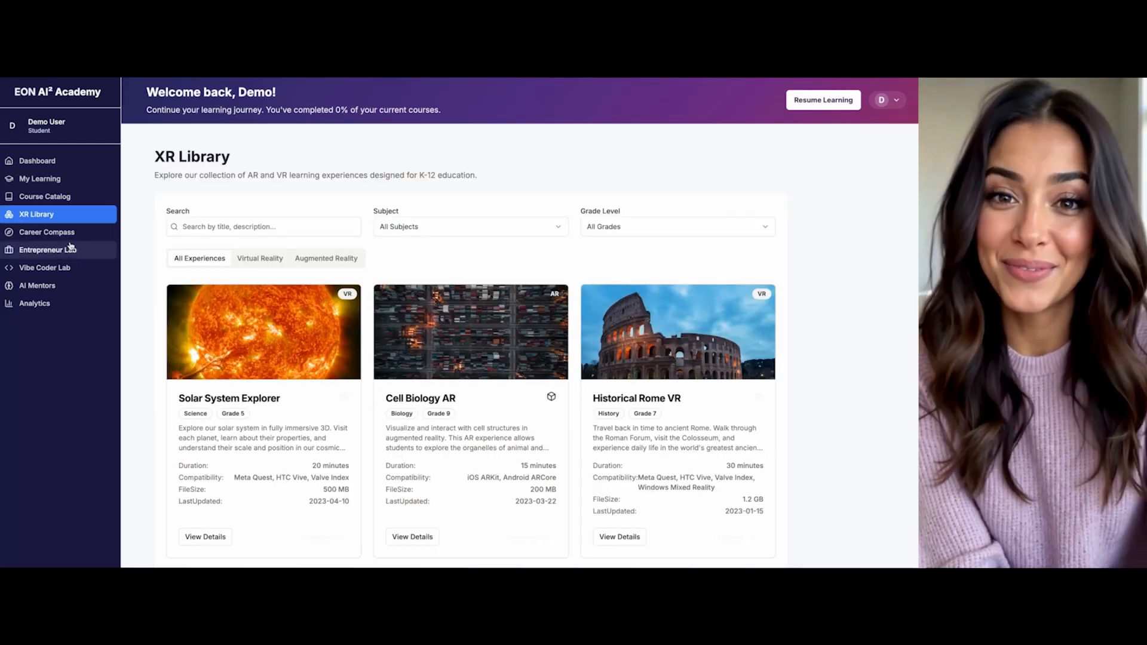
Upload a CV in Career Compass for skills analysis and scroll to the goal form.
{"action": "left_click", "coordinate": [46, 232]}
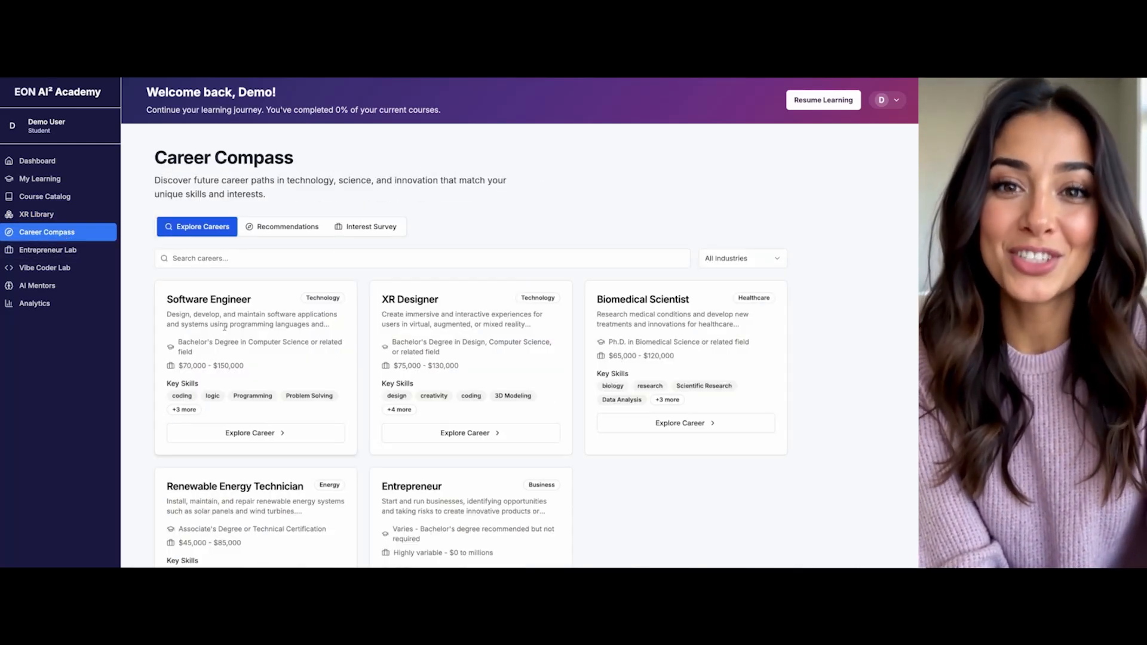
{"action": "scroll", "scroll_direction": "down", "scroll_amount": 3}
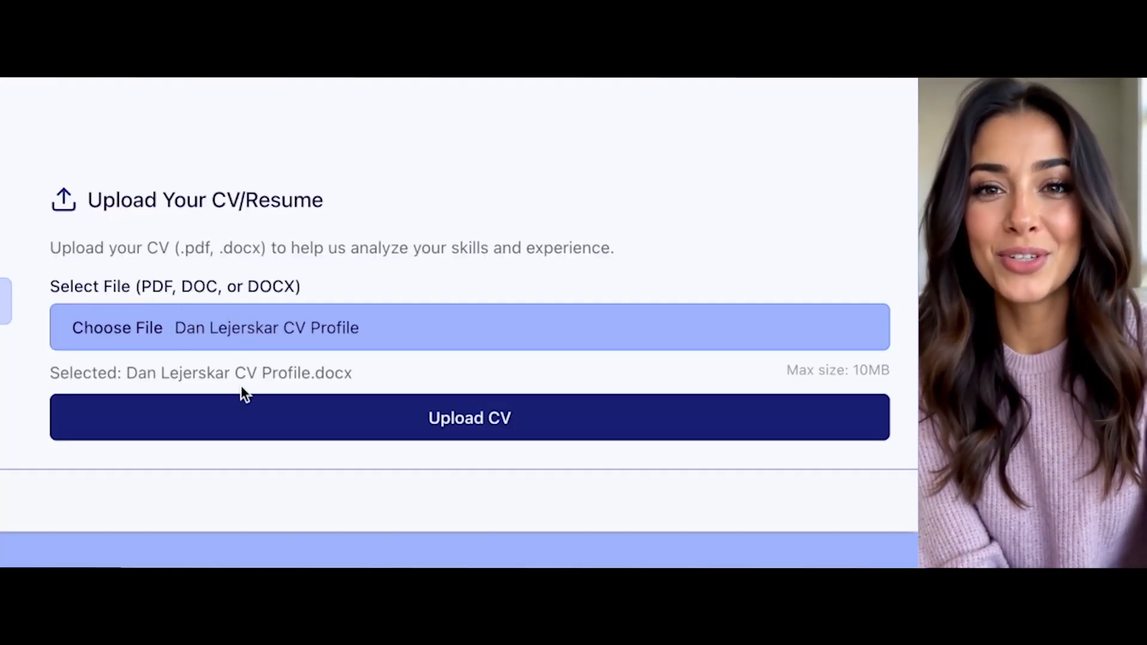
{"action": "left_click", "coordinate": [469, 417]}
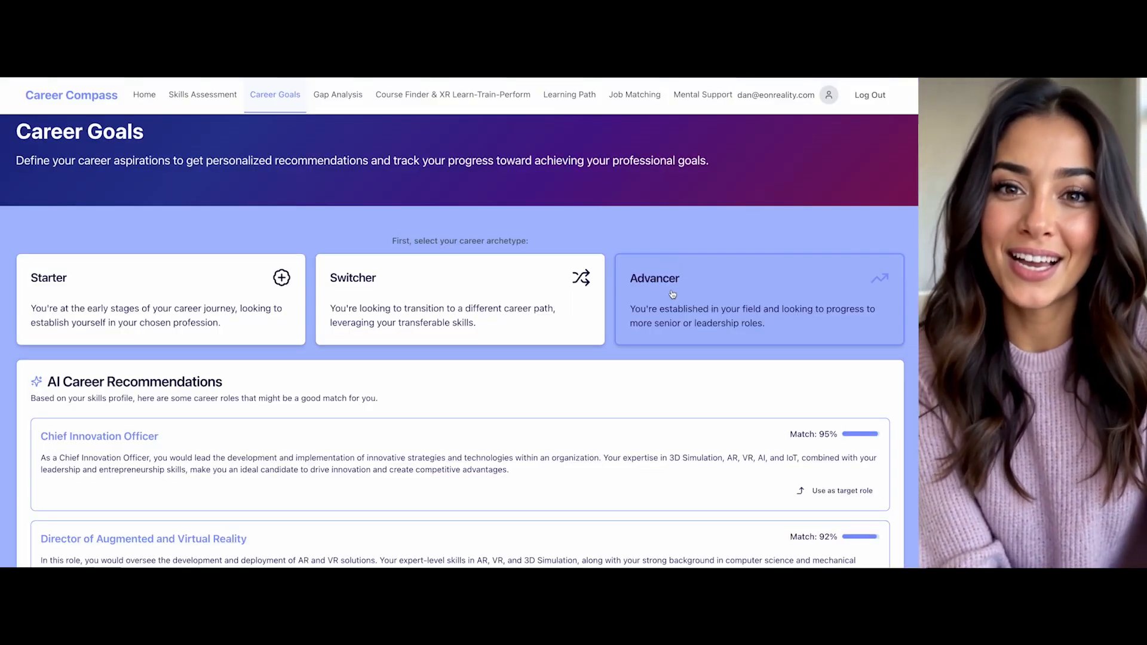
{"action": "scroll", "scroll_direction": "down", "scroll_amount": 3}
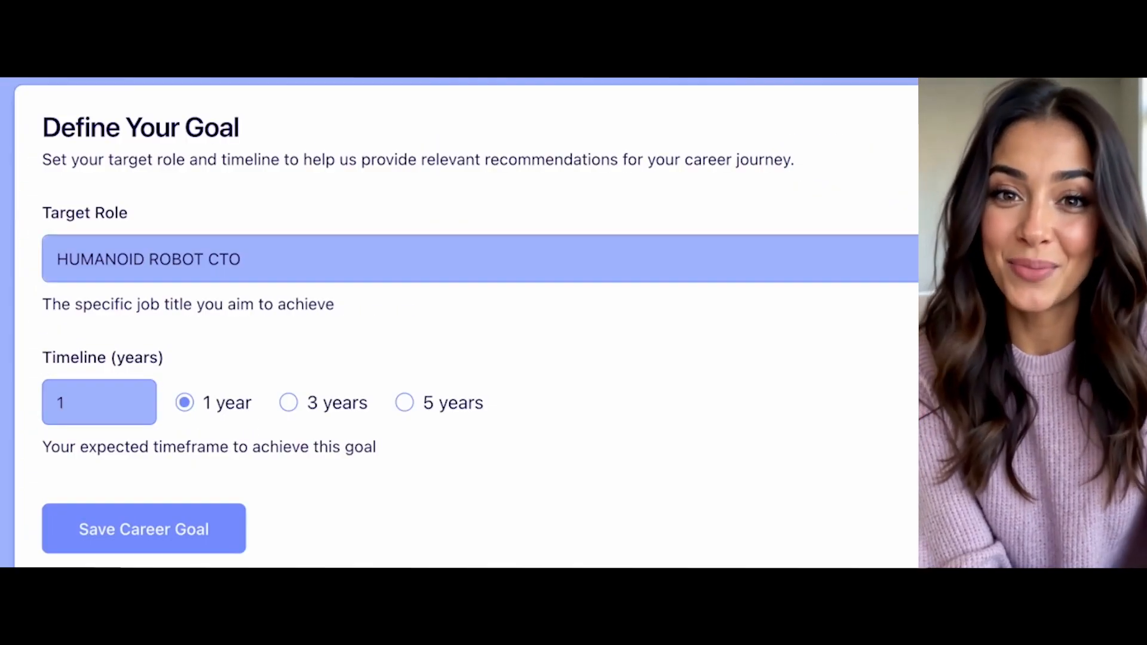
{"action": "mouse_move", "coordinate": [227, 266]}
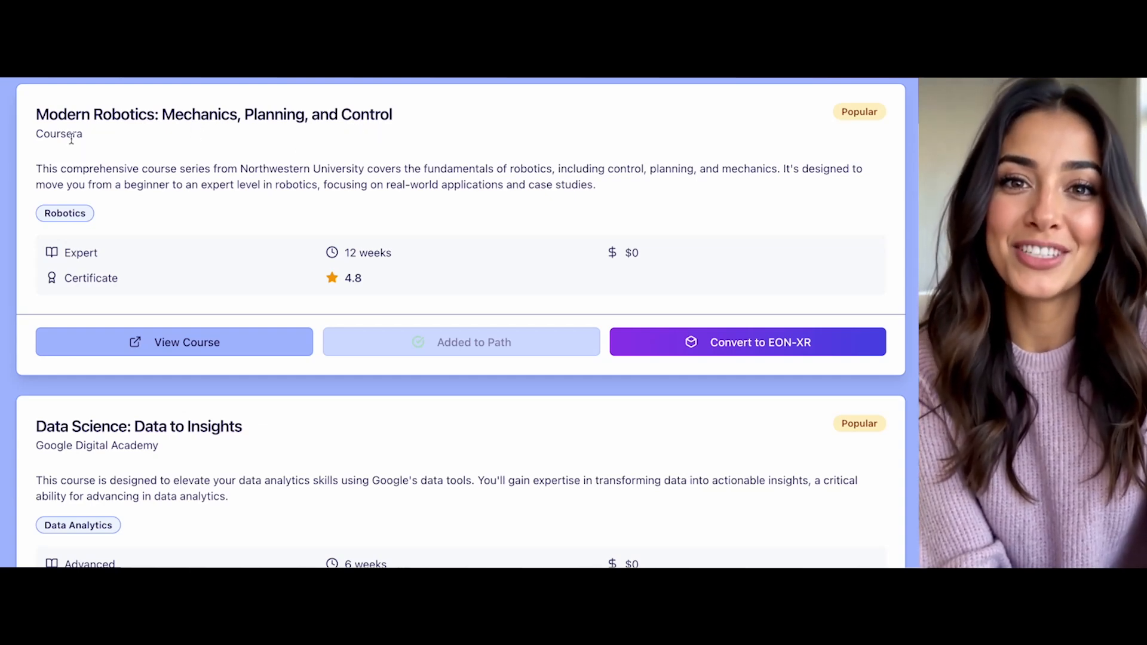
Preview Modern Robotics, then convert Data Science: Data to Insights into EON-XR.
{"action": "left_click", "coordinate": [174, 342]}
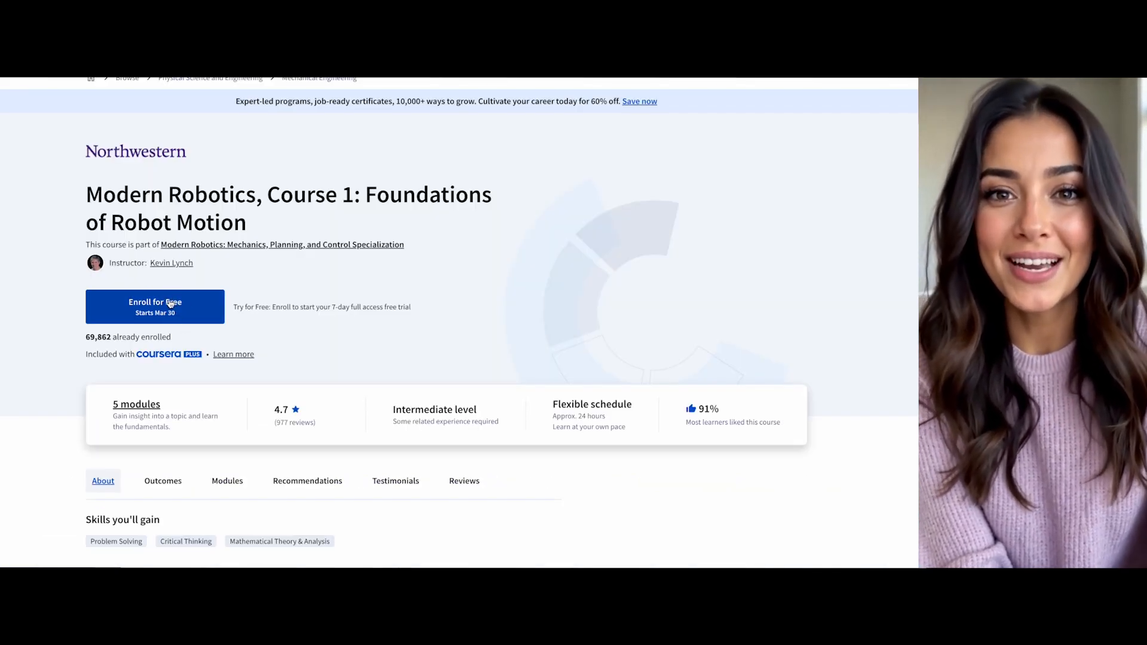
{"action": "scroll", "scroll_direction": "up", "scroll_amount": 3}
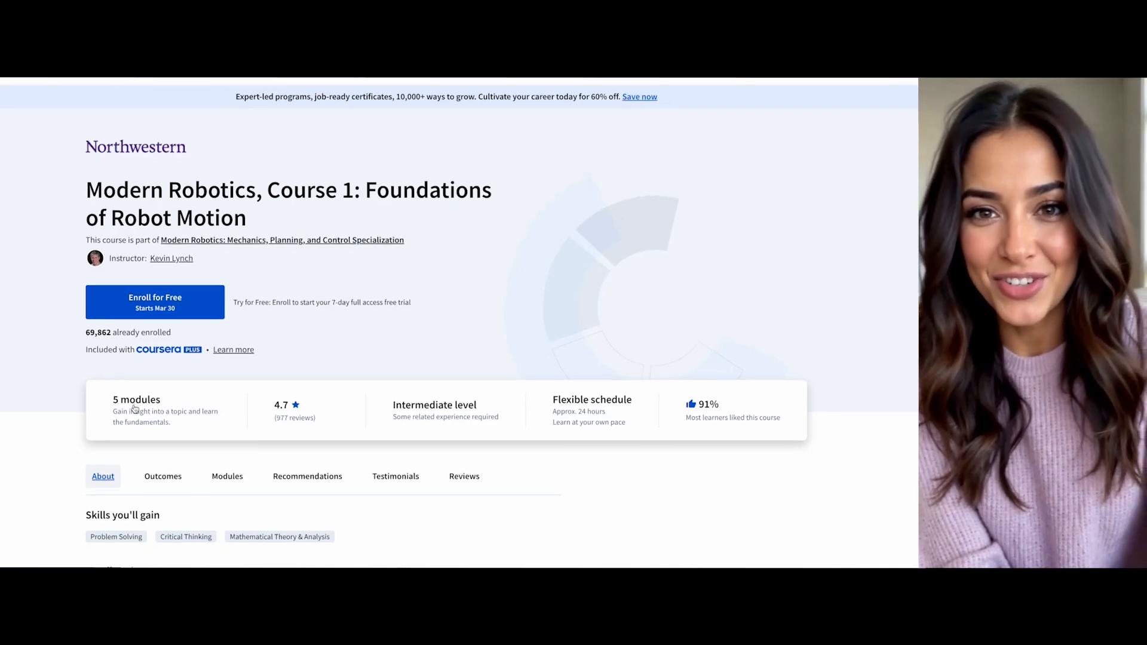
{"action": "scroll", "scroll_direction": "down", "scroll_amount": 3}
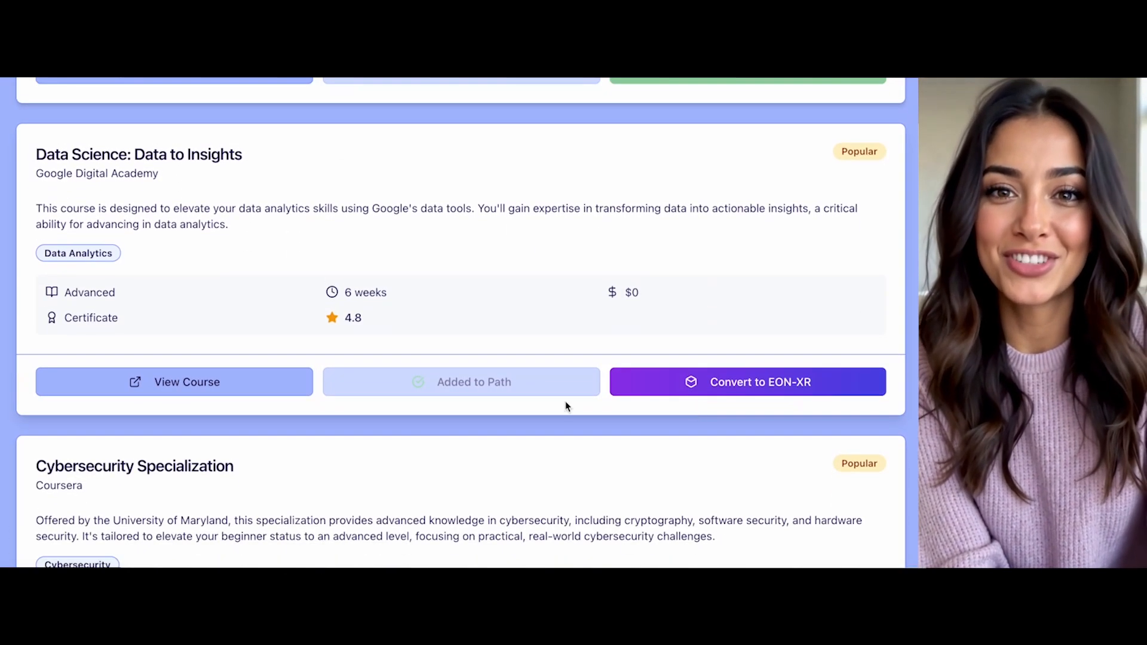
{"action": "left_click", "coordinate": [747, 381]}
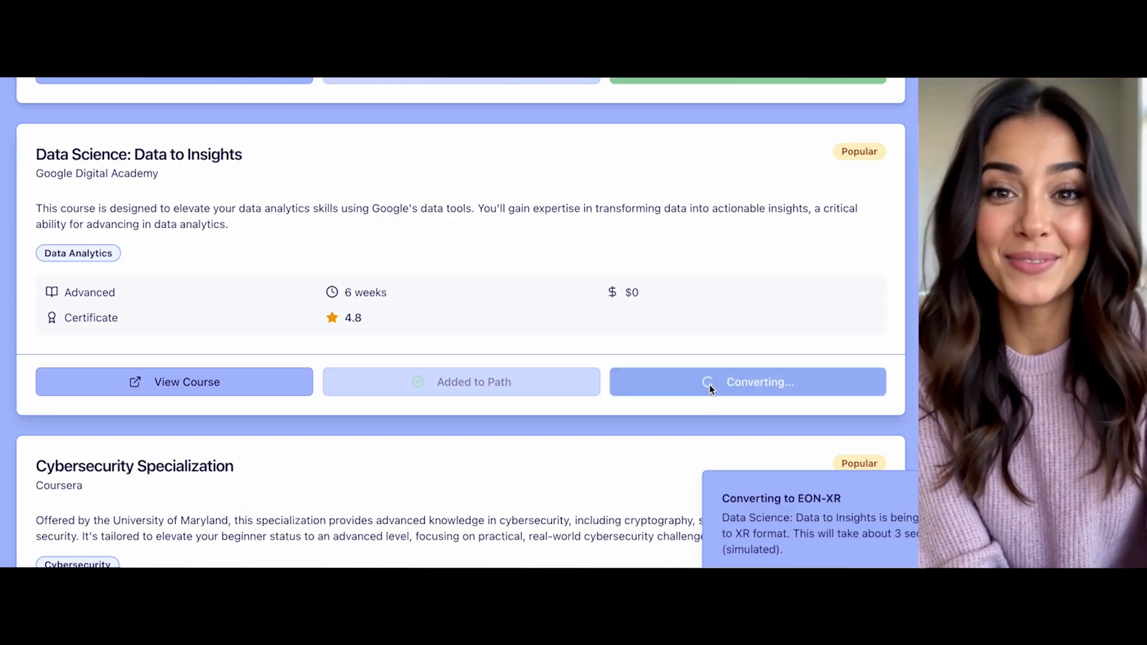
{"action": "left_click", "coordinate": [747, 381]}
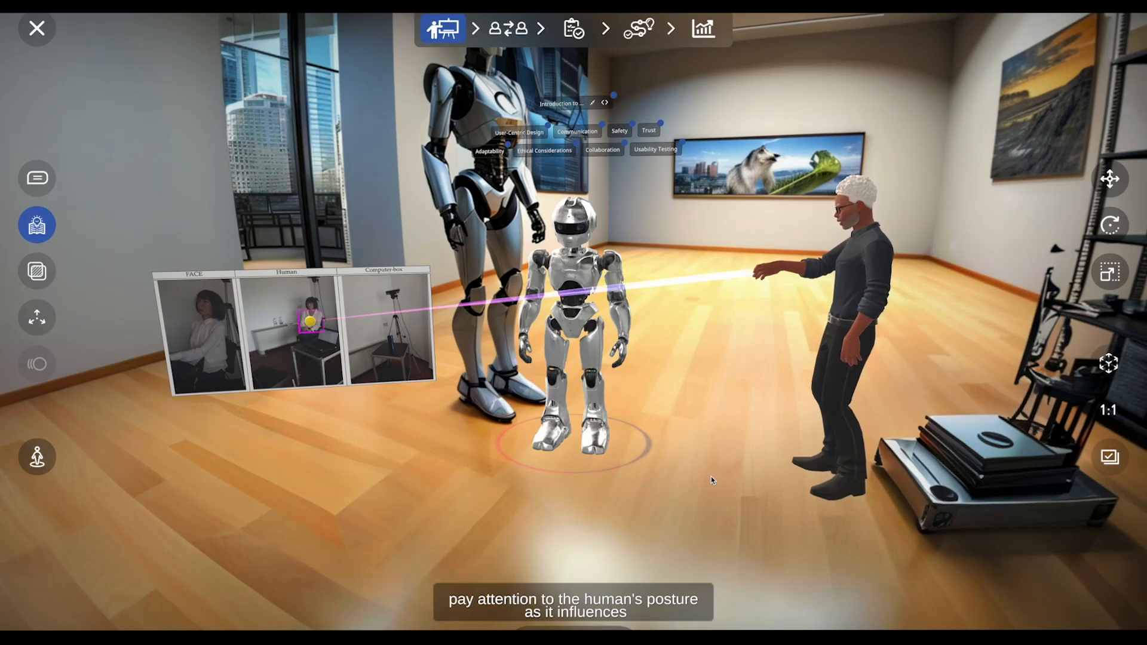
Show the Safety portal, jump to Assessments, then enter the robot experience design lesson.
{"action": "left_click", "coordinate": [619, 131]}
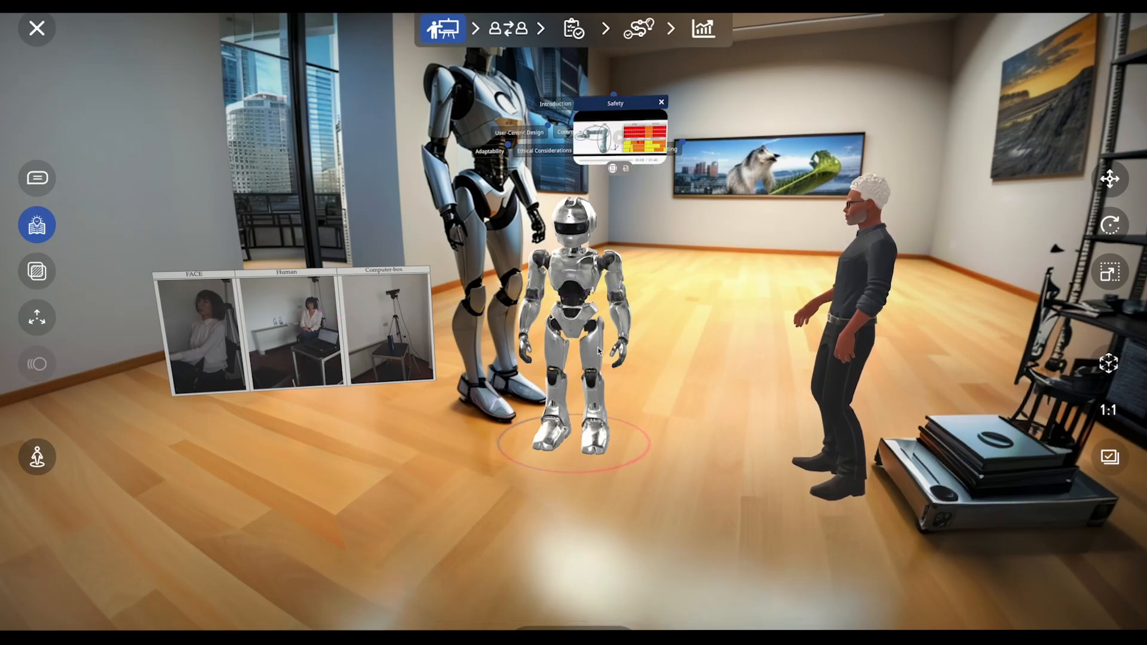
{"action": "left_click", "coordinate": [575, 28]}
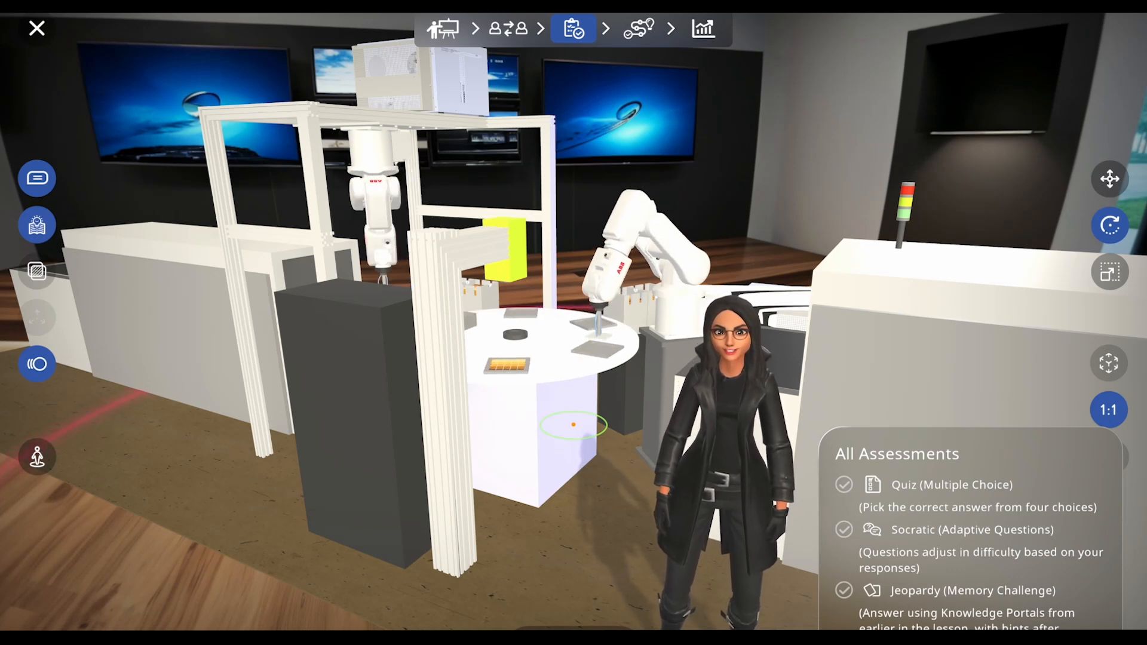
{"action": "left_click", "coordinate": [442, 28]}
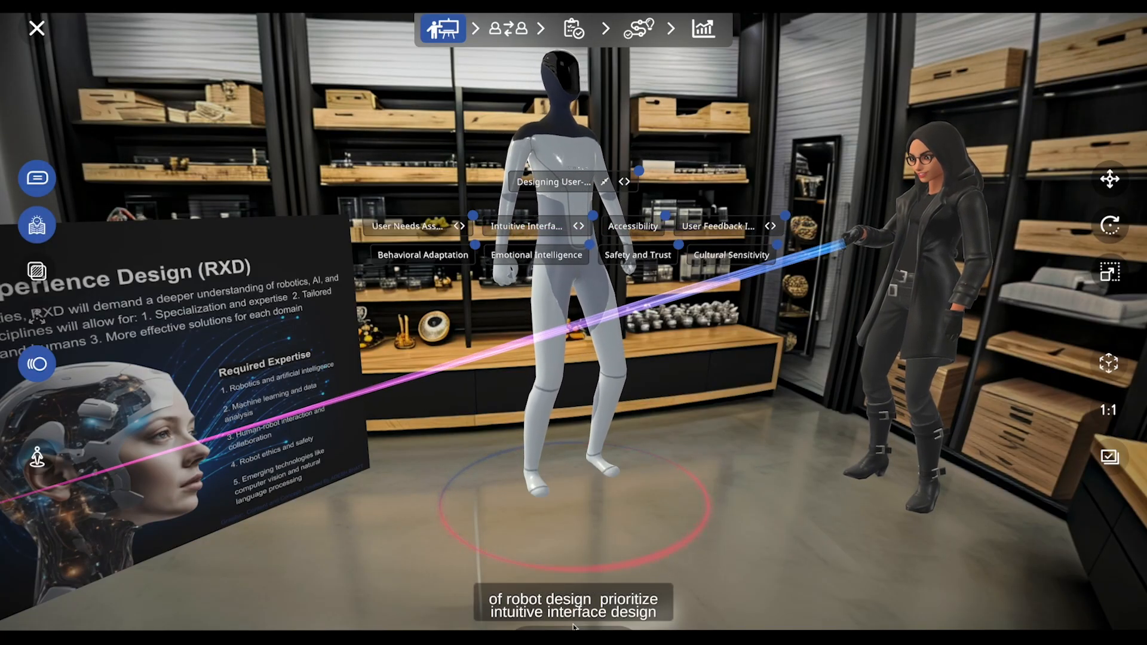
{"action": "left_click", "coordinate": [537, 225]}
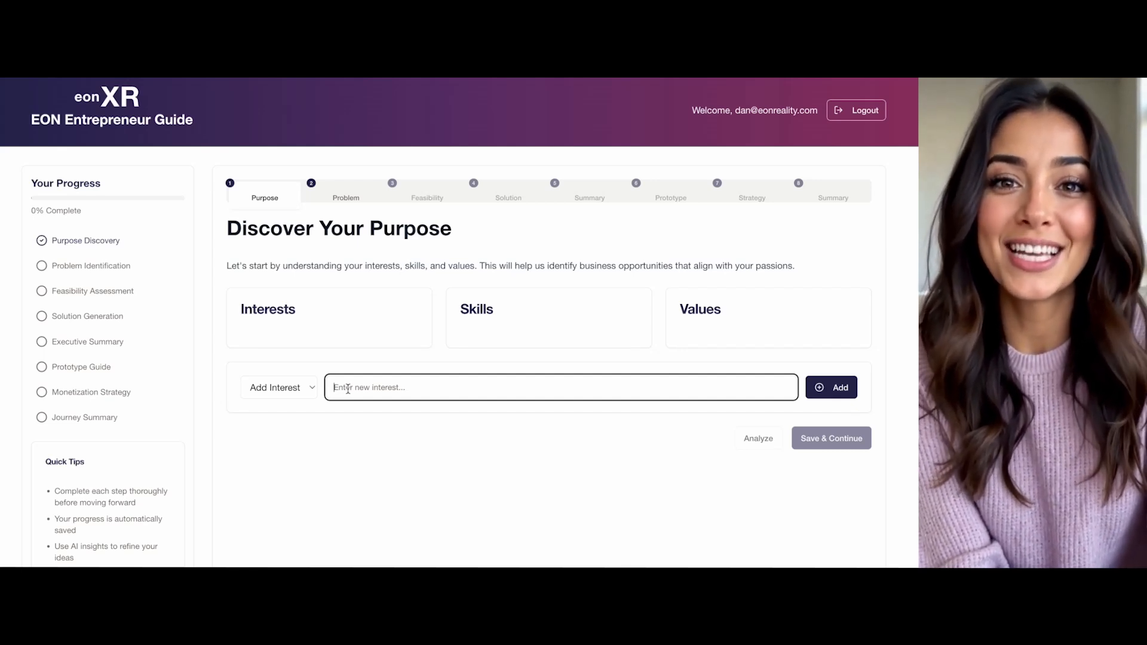
Advance the Entrepreneur Guide to Feasibility Assessment and review the job-skills mismatch scores.
{"action": "right_click", "coordinate": [348, 387]}
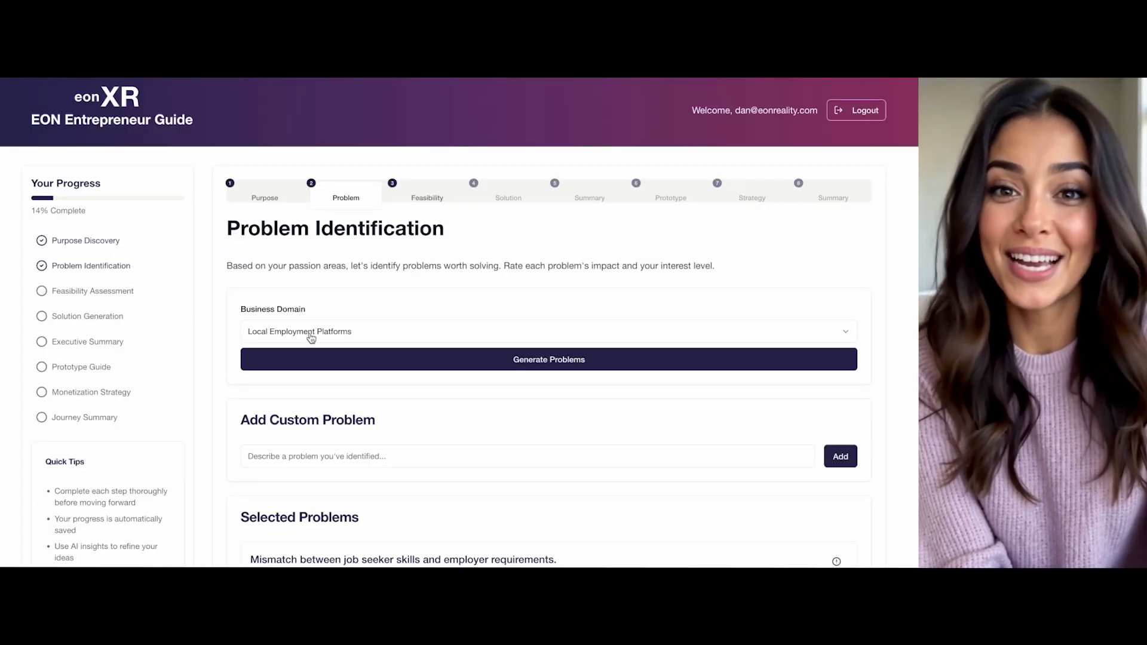
{"action": "left_click", "coordinate": [548, 359]}
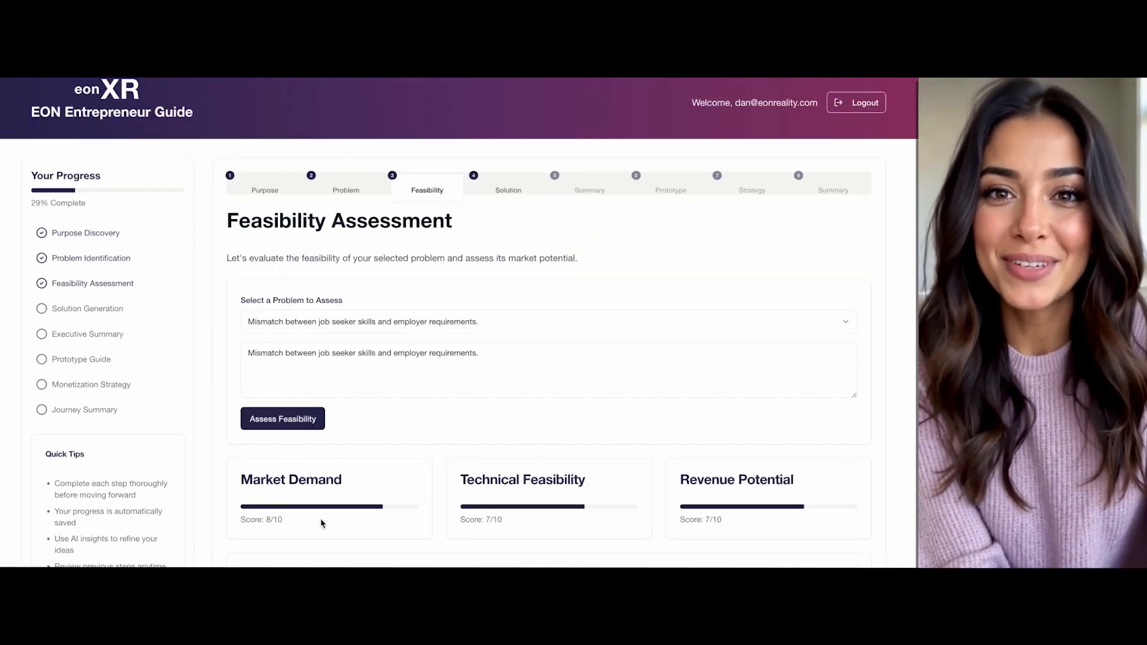
{"action": "scroll", "scroll_direction": "down", "scroll_amount": 3}
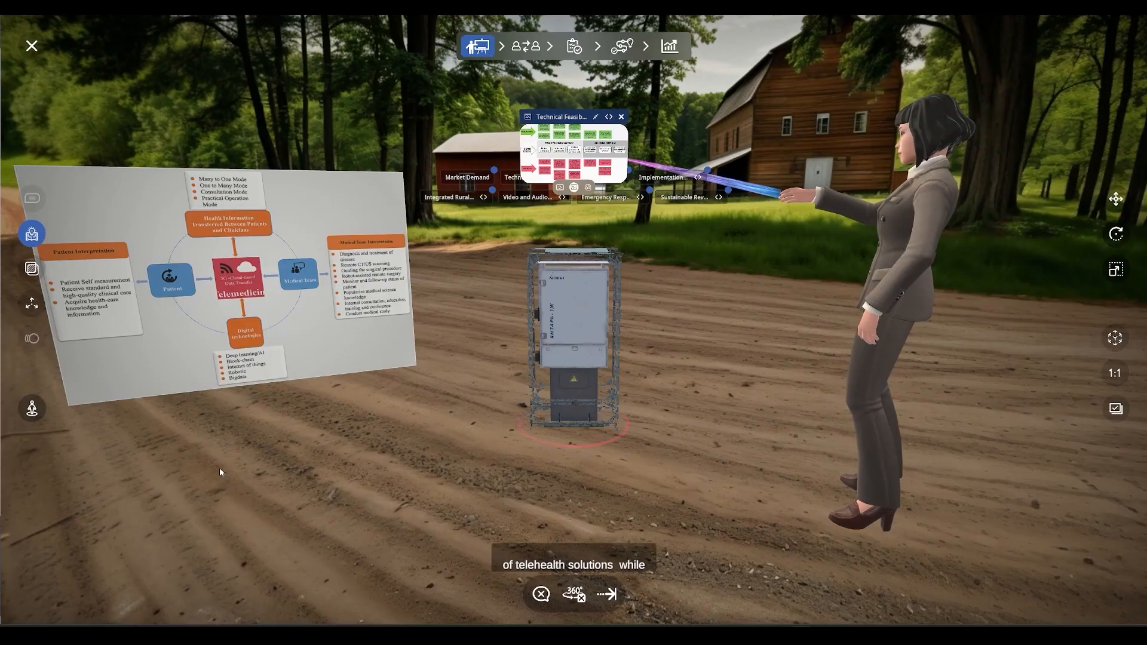
Bring up the Technical Feasibility knowledge portal in the rural telehealth scene.
{"action": "left_click", "coordinate": [662, 177]}
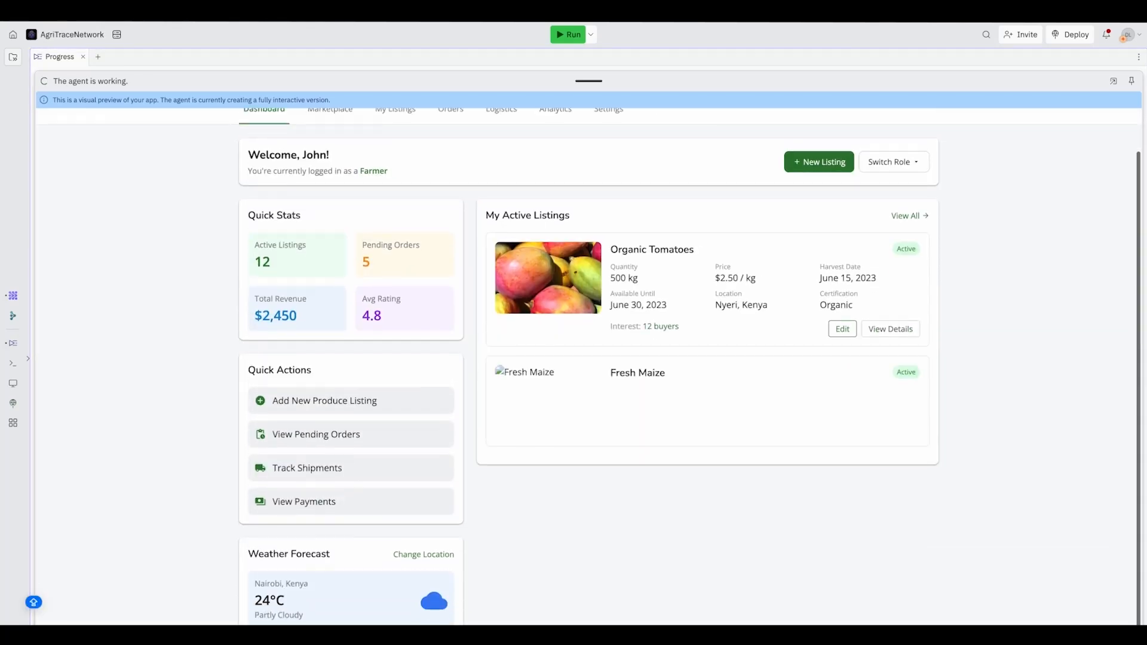
{"action": "scroll", "scroll_direction": "down", "scroll_amount": 3}
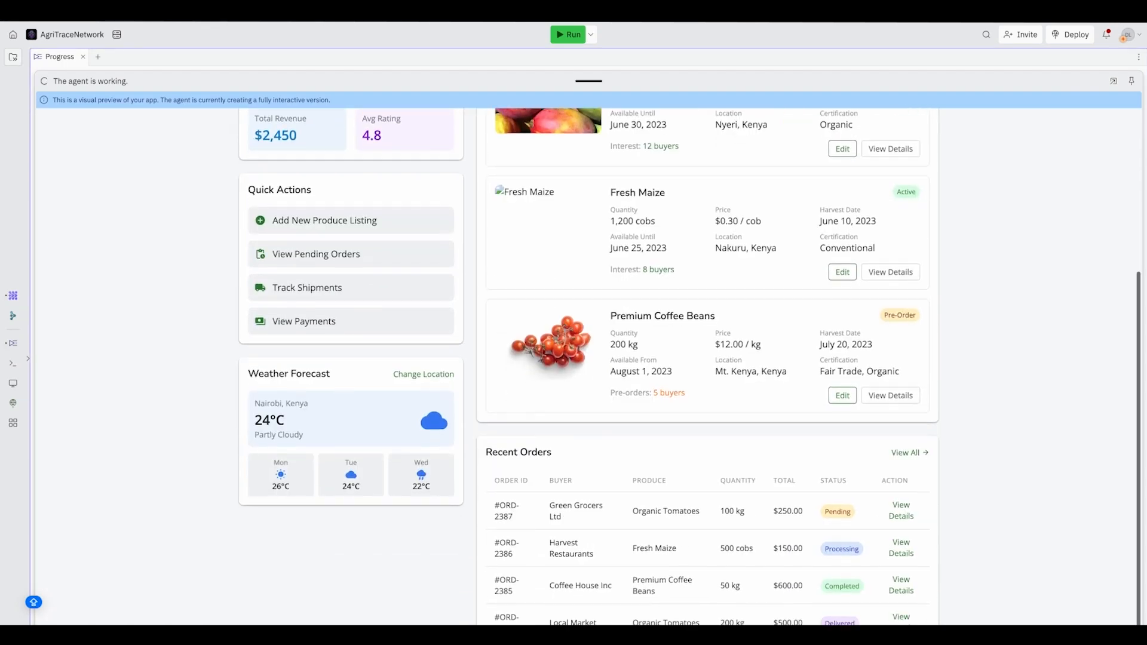
{"action": "left_click", "coordinate": [98, 55]}
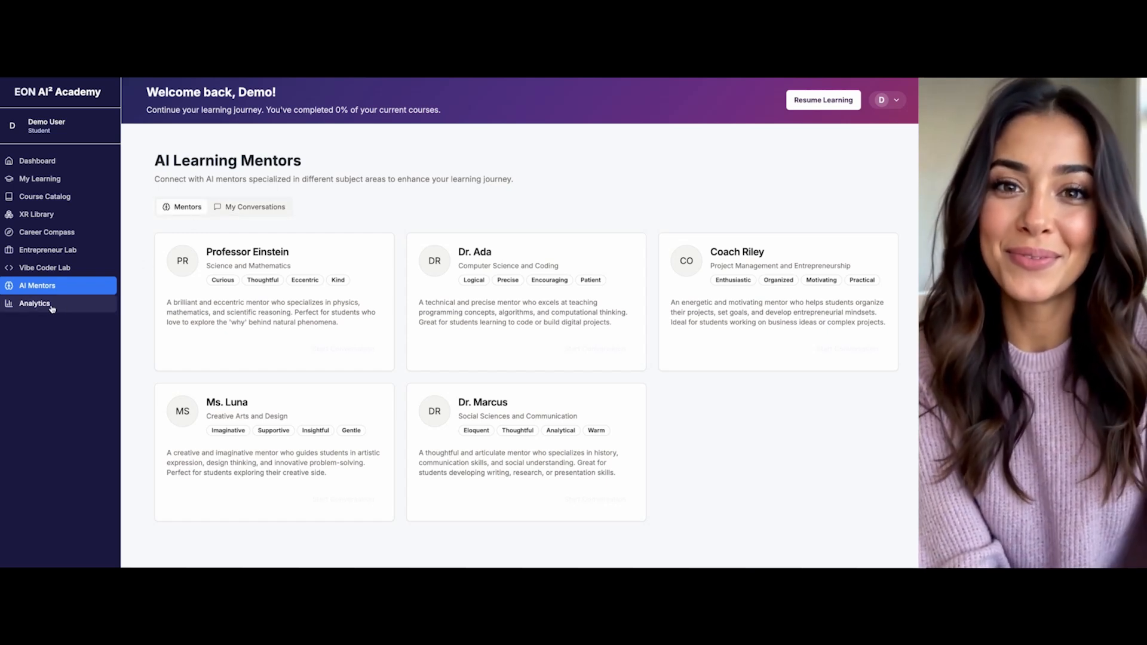
Open the Analytics Dashboard and scroll sideways across its tabs.
{"action": "left_click", "coordinate": [35, 304]}
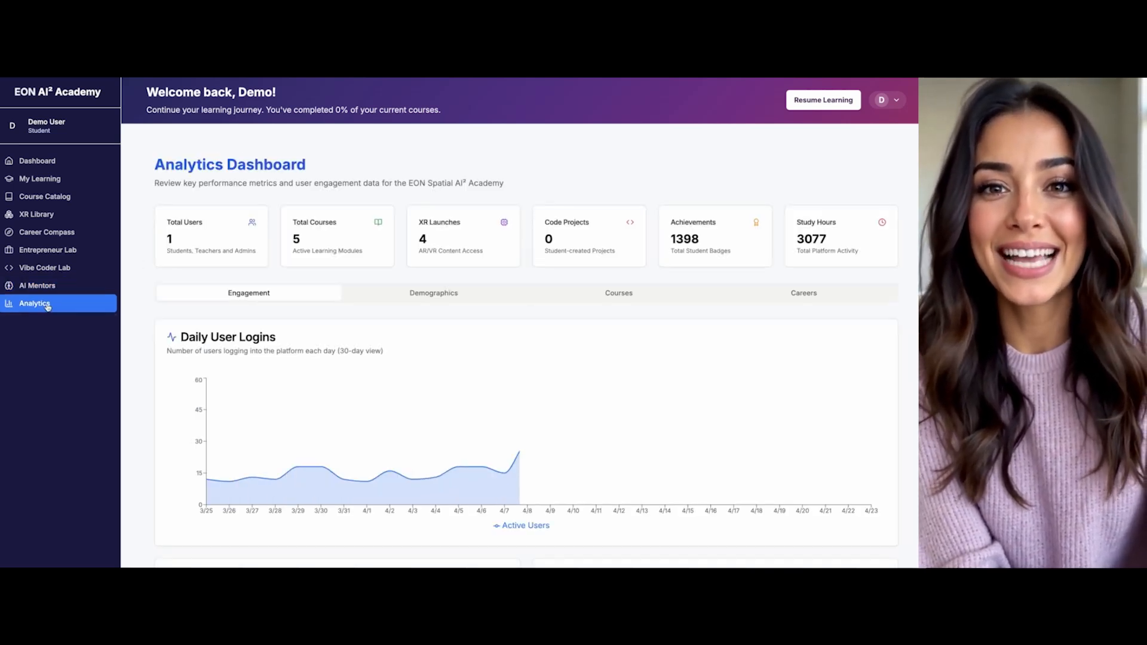
{"action": "mouse_move", "coordinate": [321, 466]}
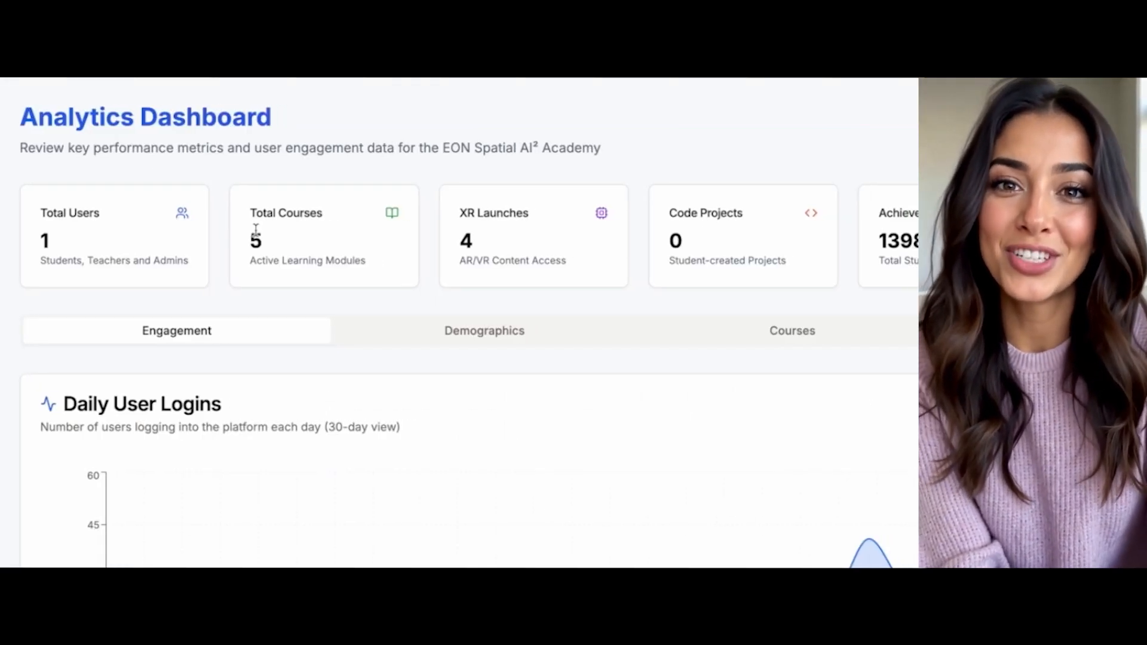
{"action": "scroll", "scroll_direction": "right", "scroll_amount": 3}
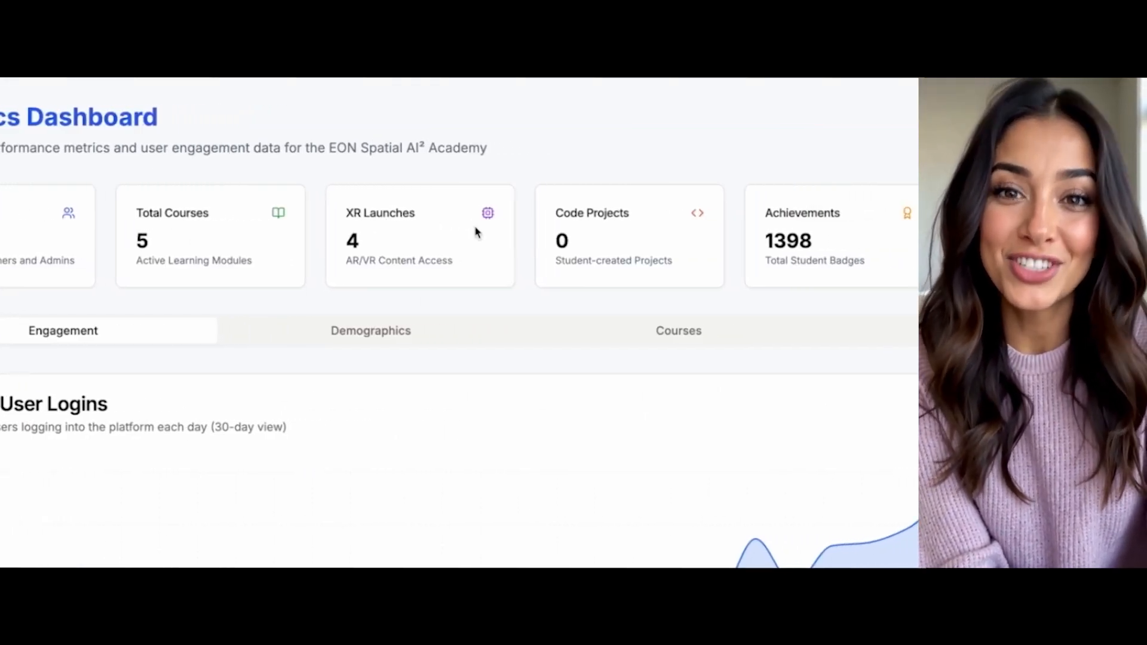
{"action": "scroll", "scroll_direction": "right", "scroll_amount": 3}
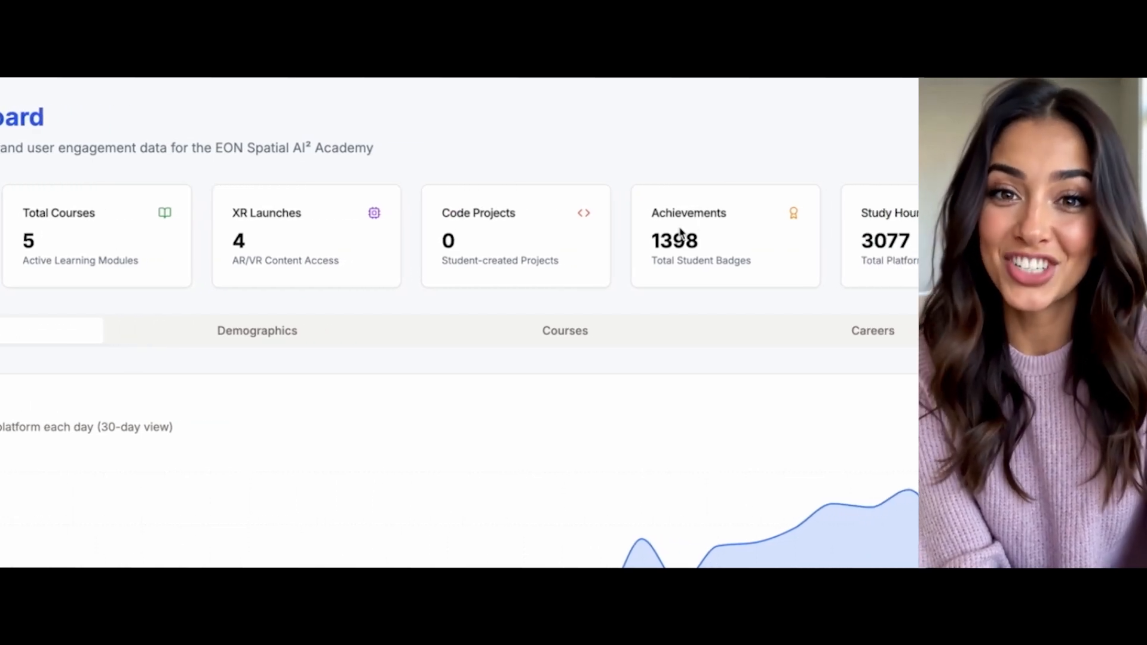
{"action": "scroll", "scroll_direction": "right", "scroll_amount": 3}
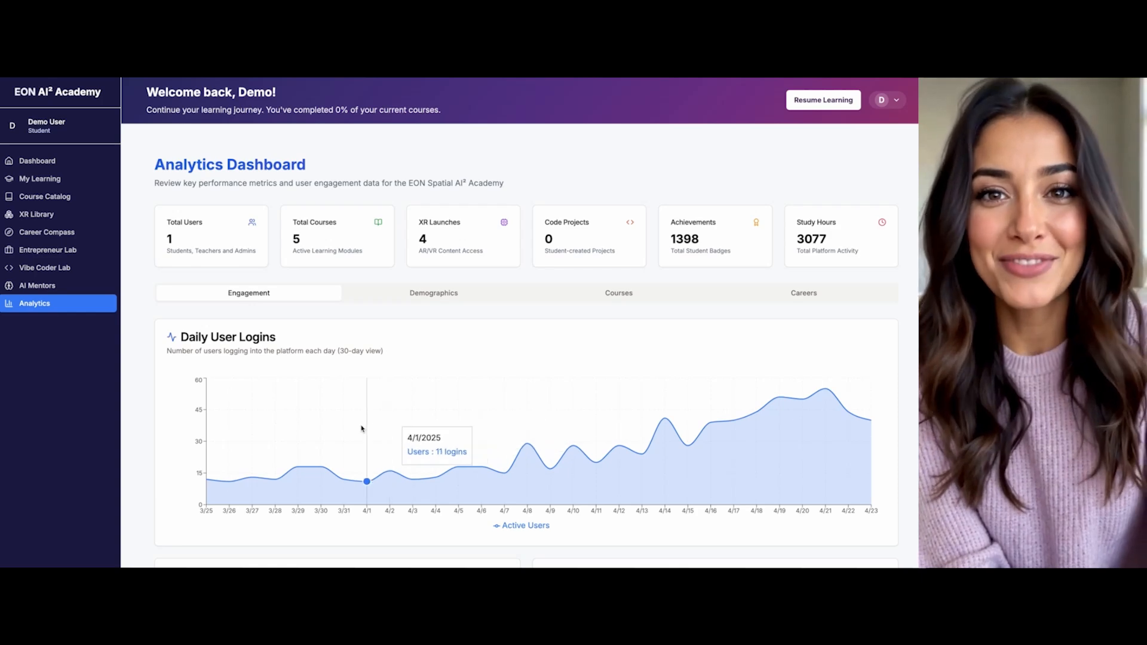
{"action": "mouse_move", "coordinate": [332, 238]}
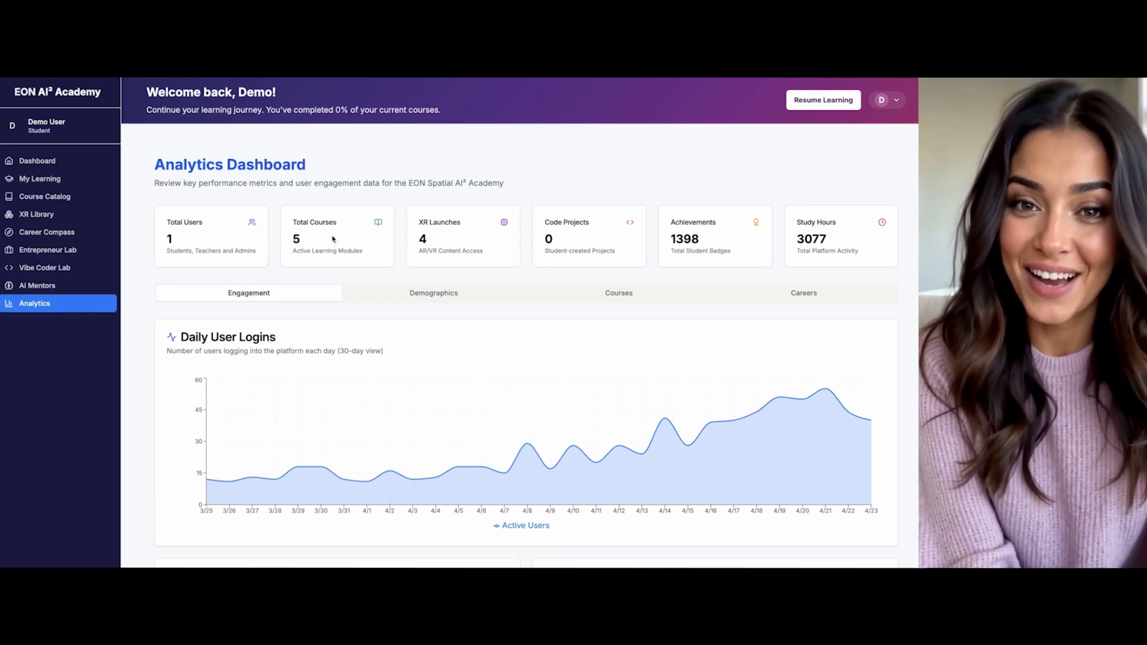
View Demographics and Courses charts, then scroll through daily logins and weekly active users.
{"action": "left_click", "coordinate": [434, 293]}
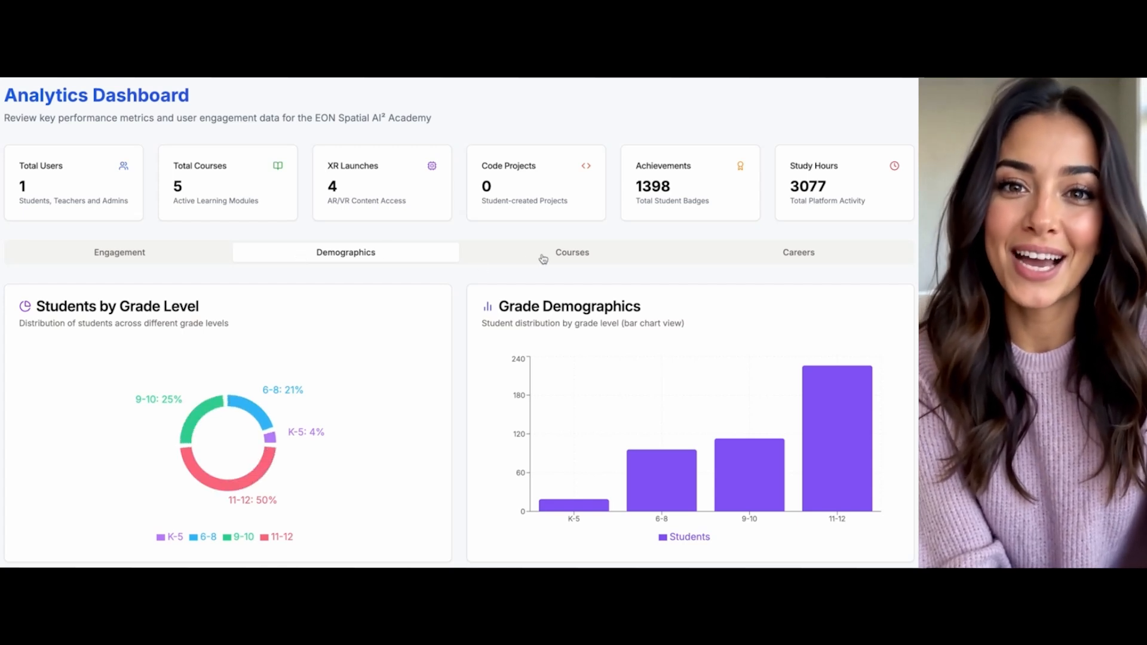
{"action": "left_click", "coordinate": [572, 251]}
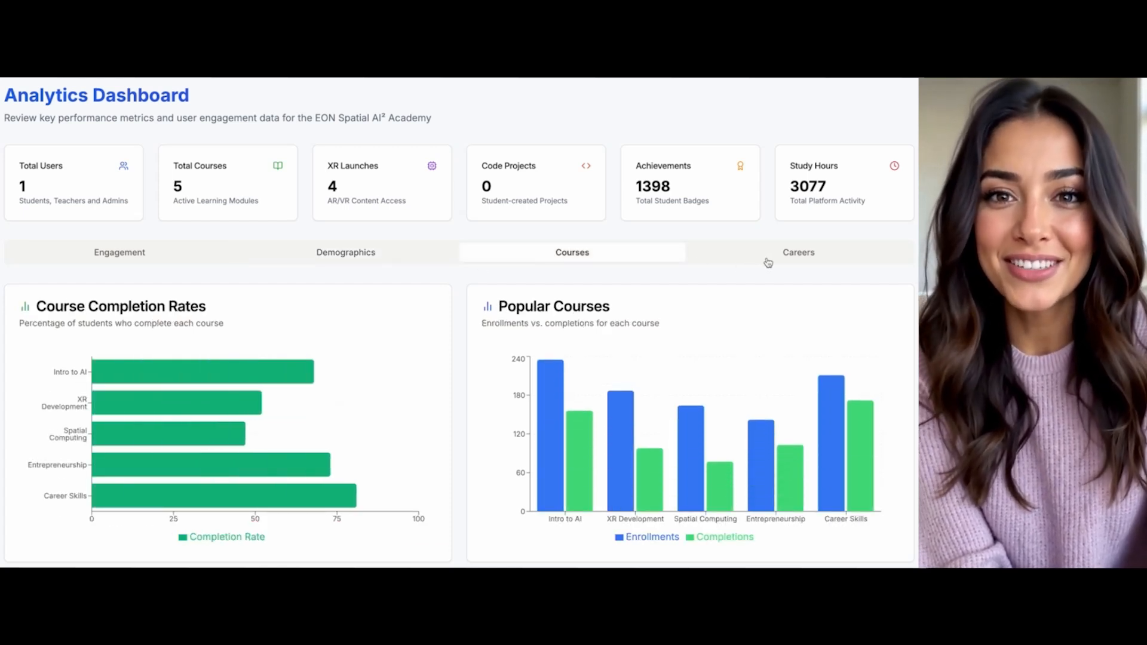
{"action": "left_click", "coordinate": [118, 252]}
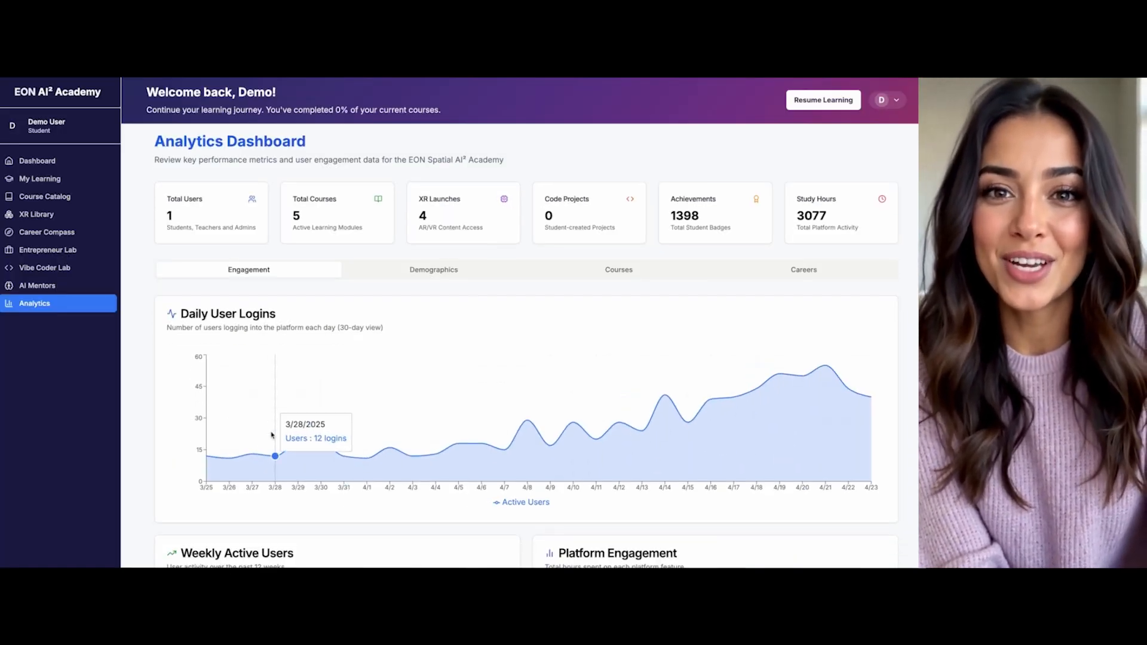
{"action": "scroll", "scroll_direction": "down", "scroll_amount": 3}
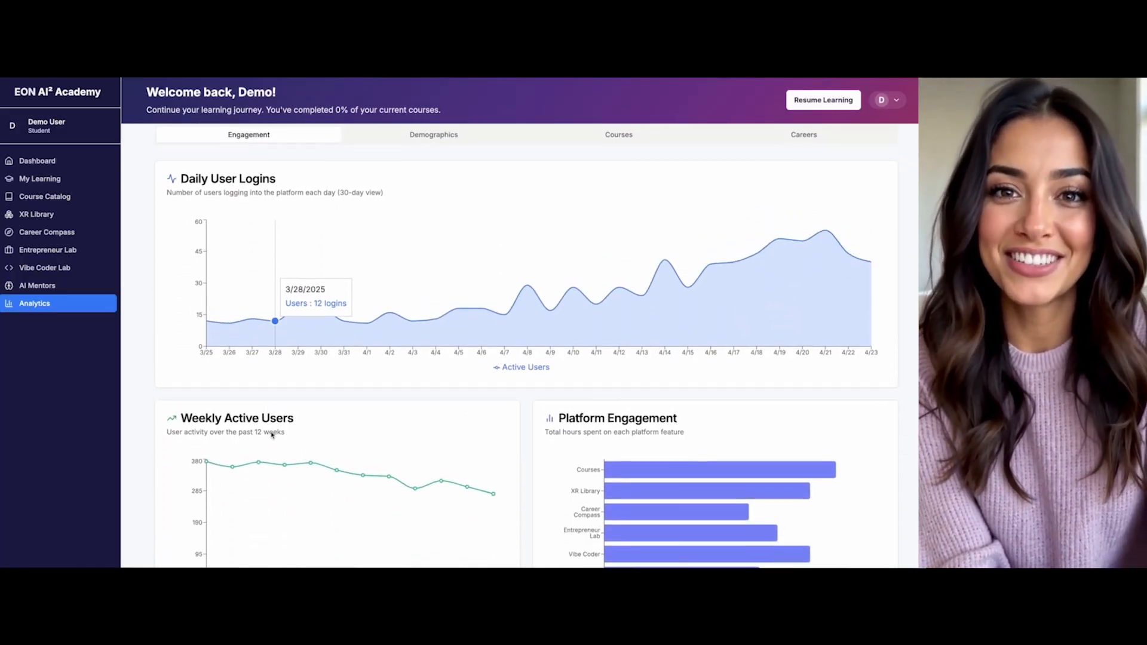
{"action": "scroll", "scroll_direction": "down", "scroll_amount": 3}
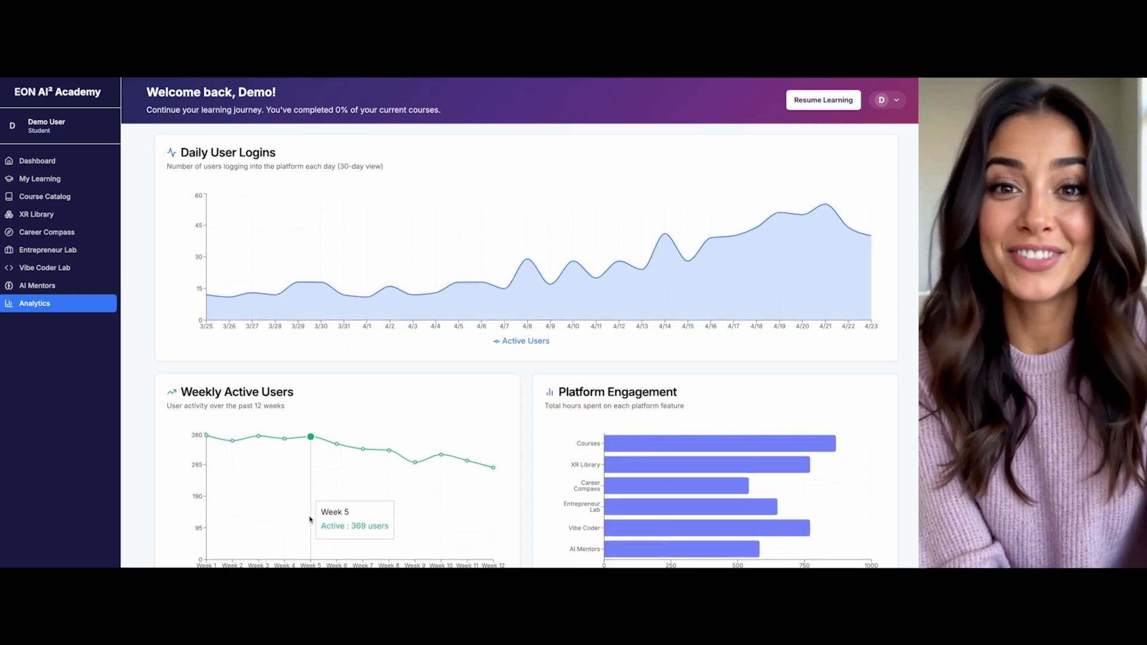
{"action": "scroll", "scroll_direction": "down", "scroll_amount": 3}
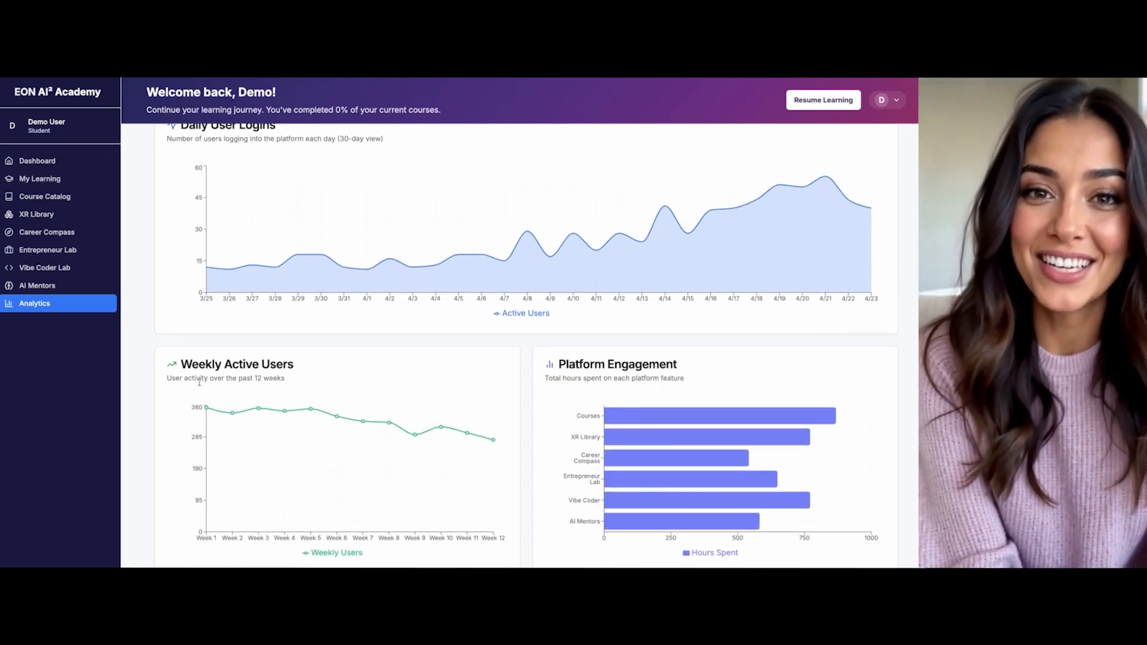
{"action": "mouse_move", "coordinate": [43, 539]}
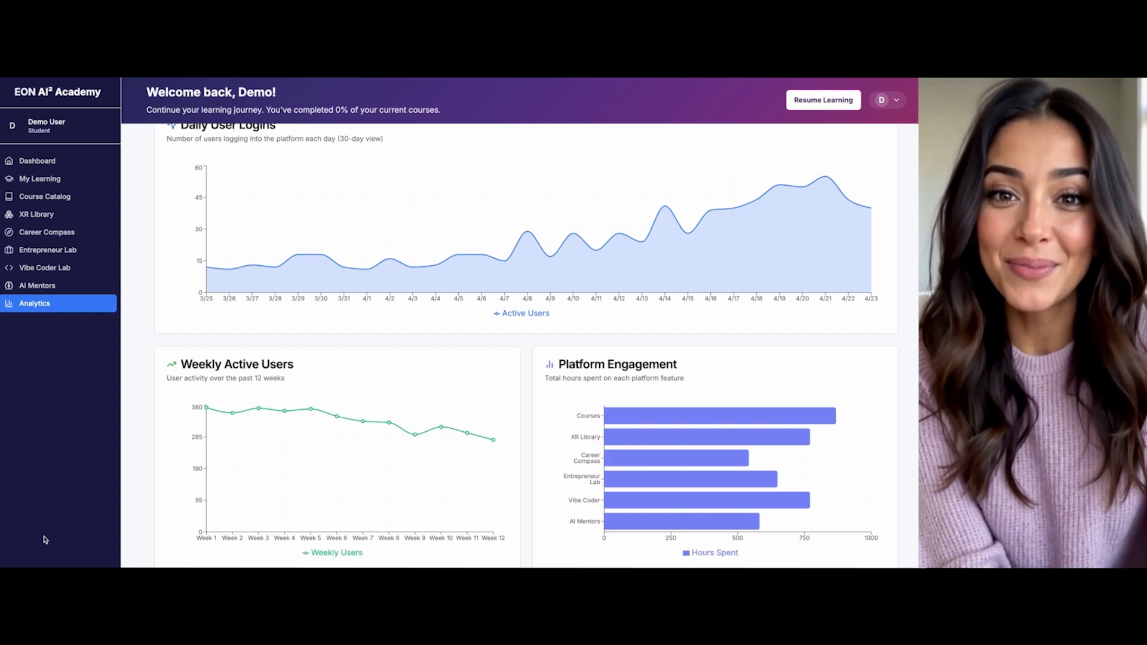